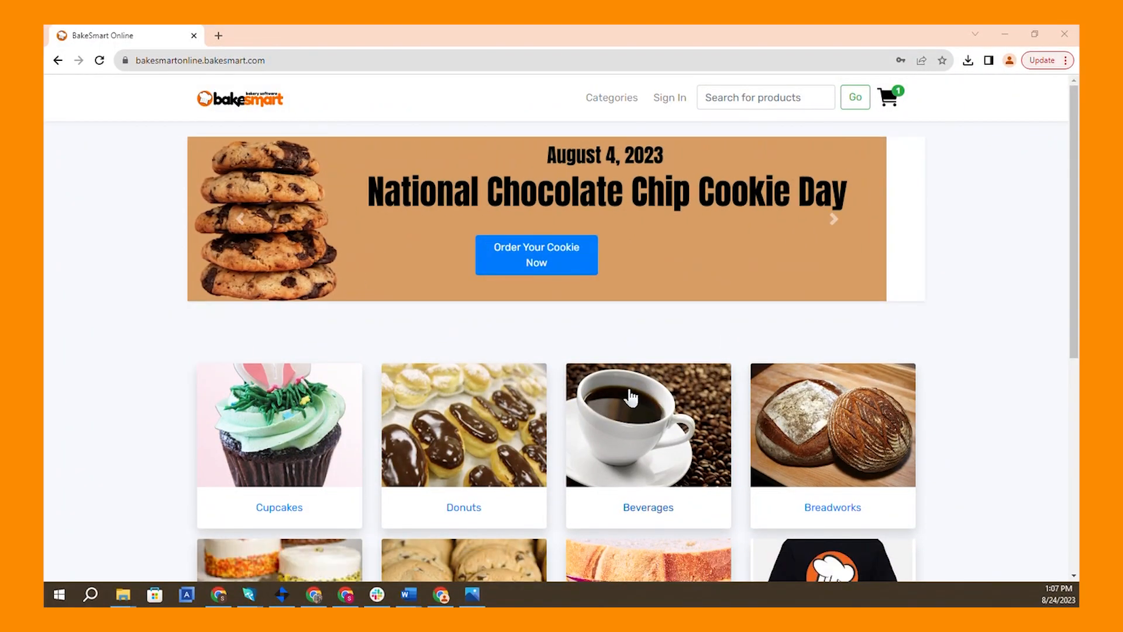
mouse_move(679, 212)
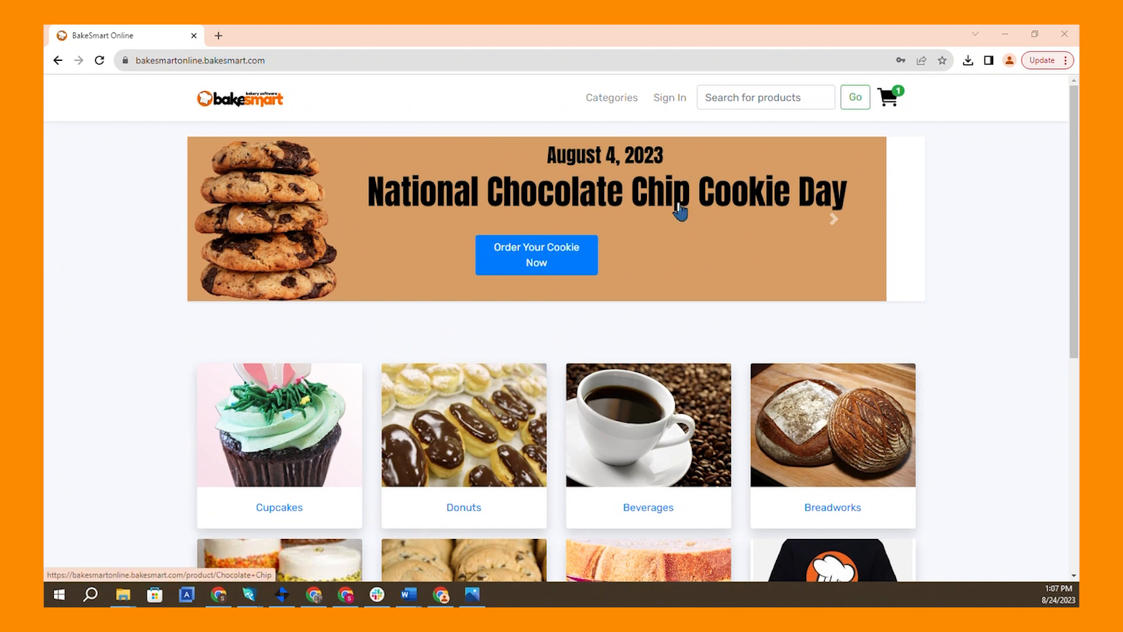
- Advance the storefront carousel past the cookie day banner to the Bread For Sale banner
click(833, 218)
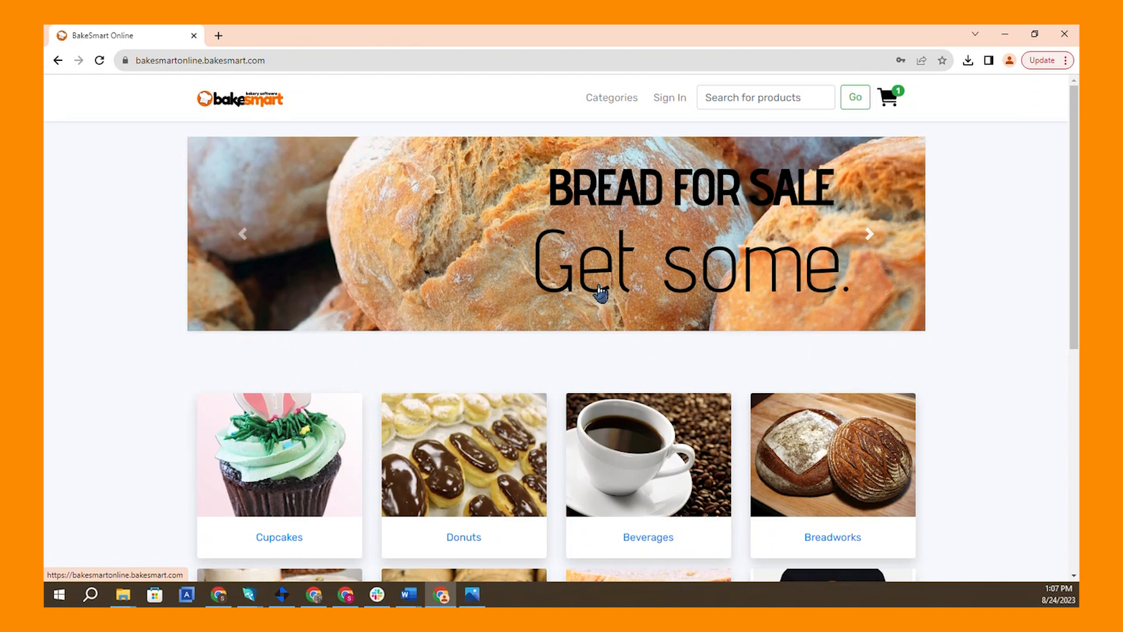
mouse_move(709, 299)
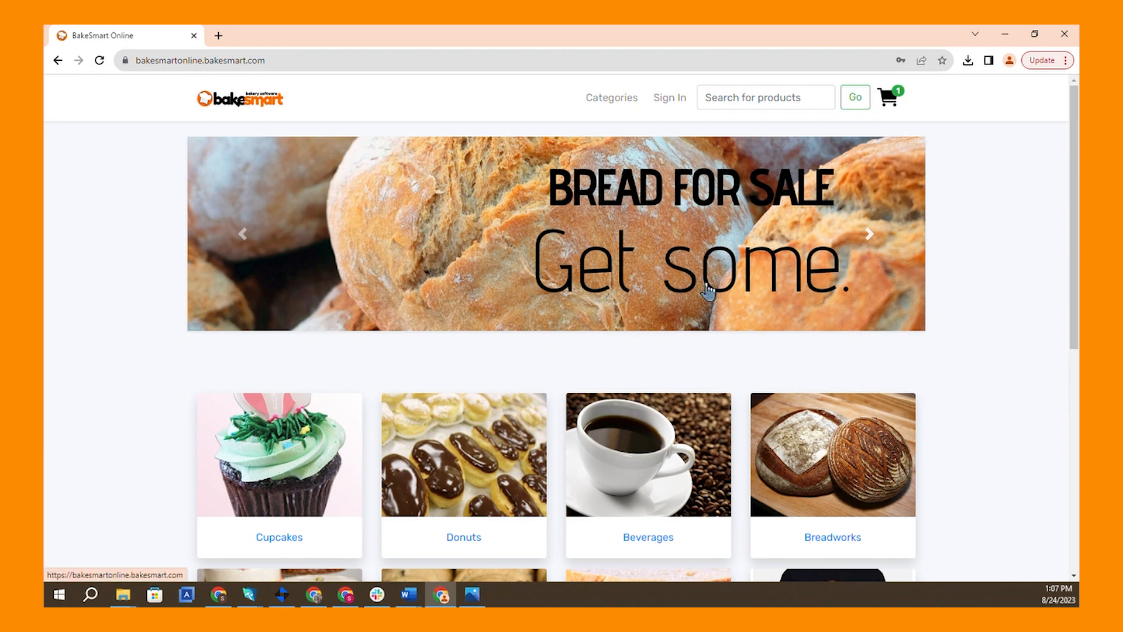
mouse_move(489, 268)
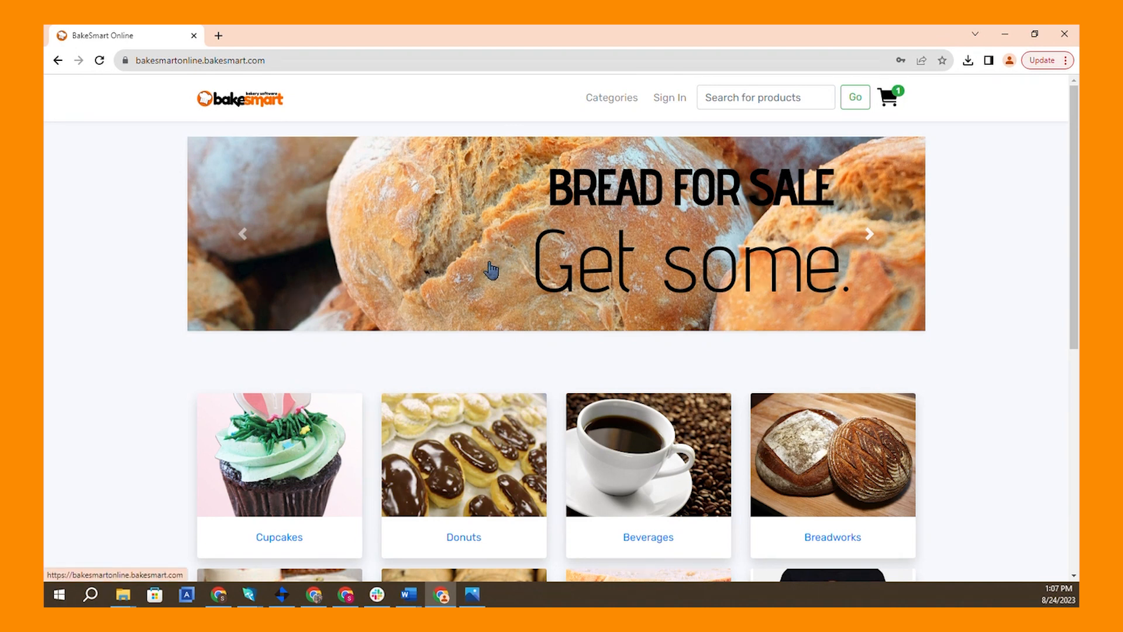
mouse_move(493, 257)
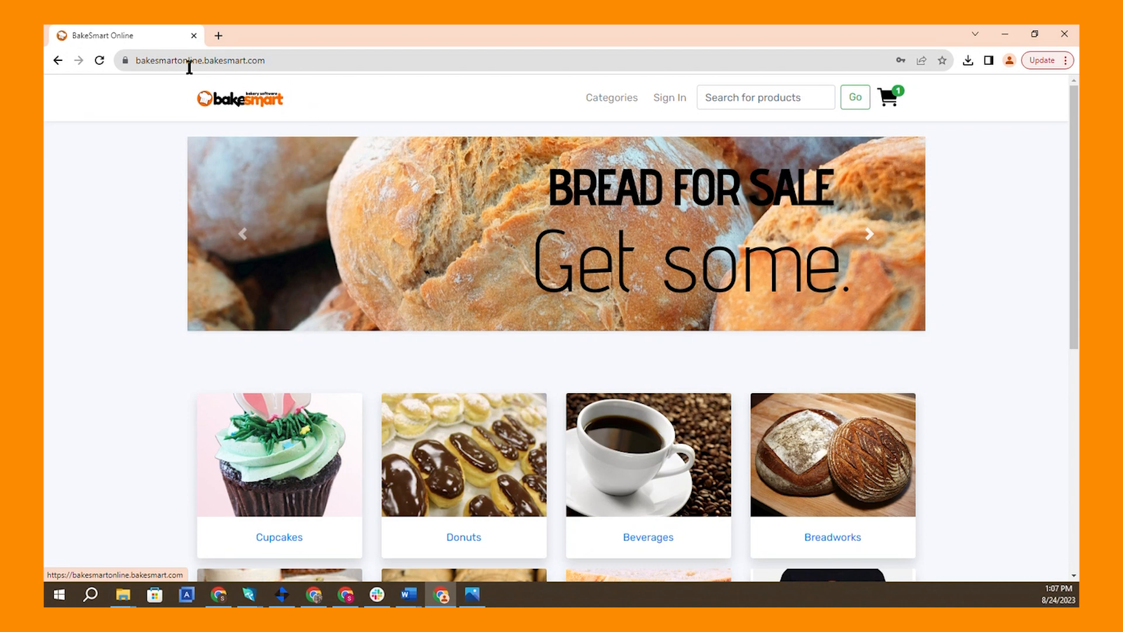
click(187, 61)
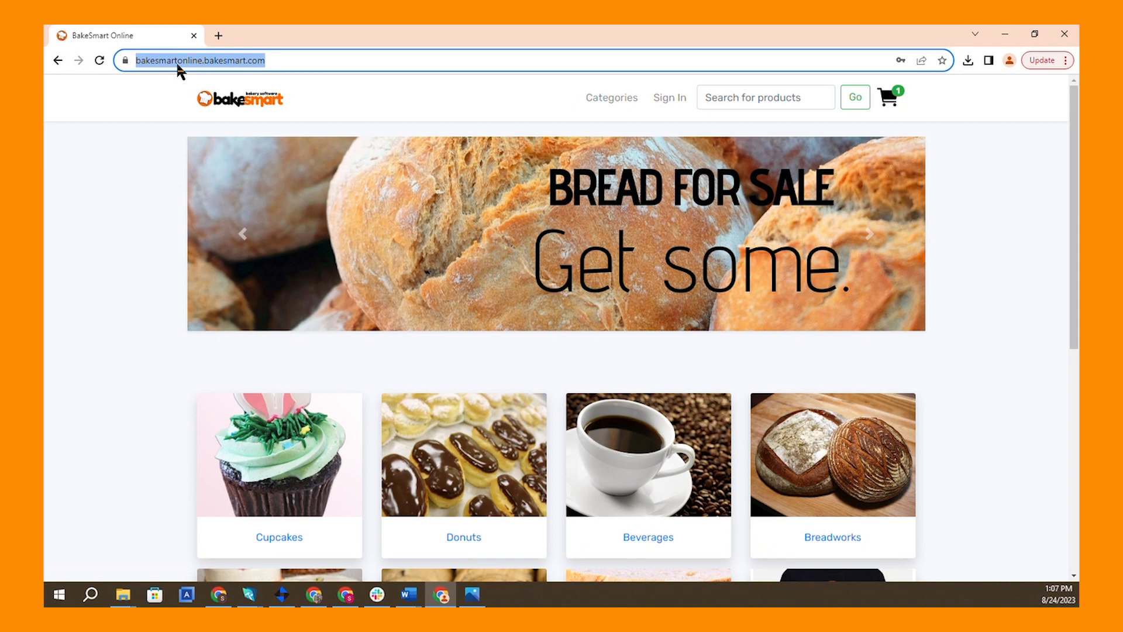
right_click(181, 61)
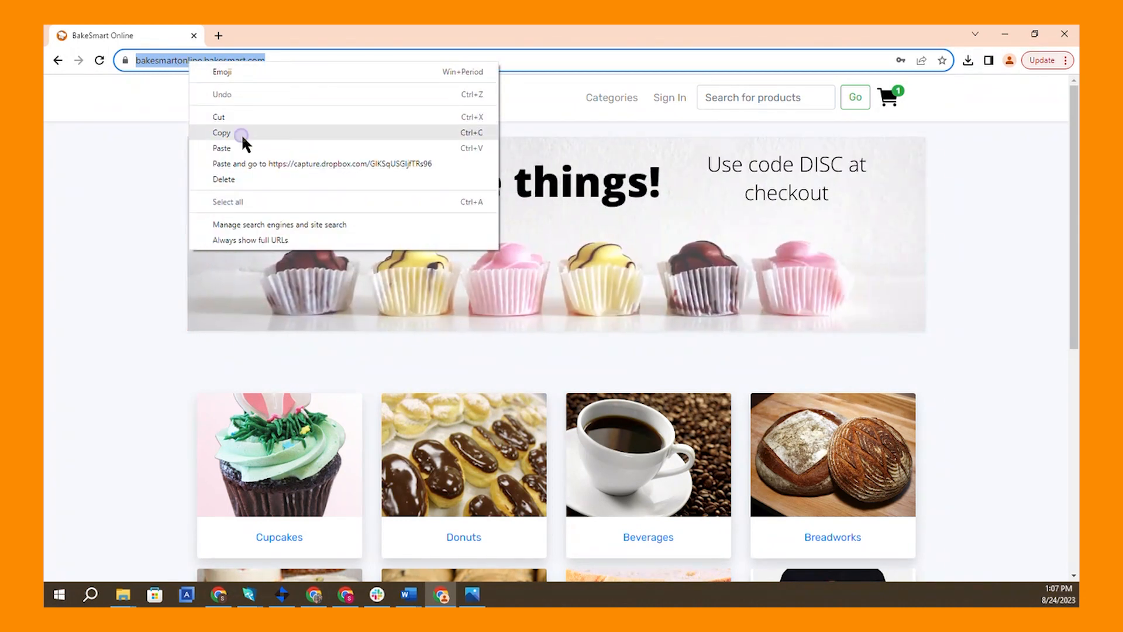
click(220, 35)
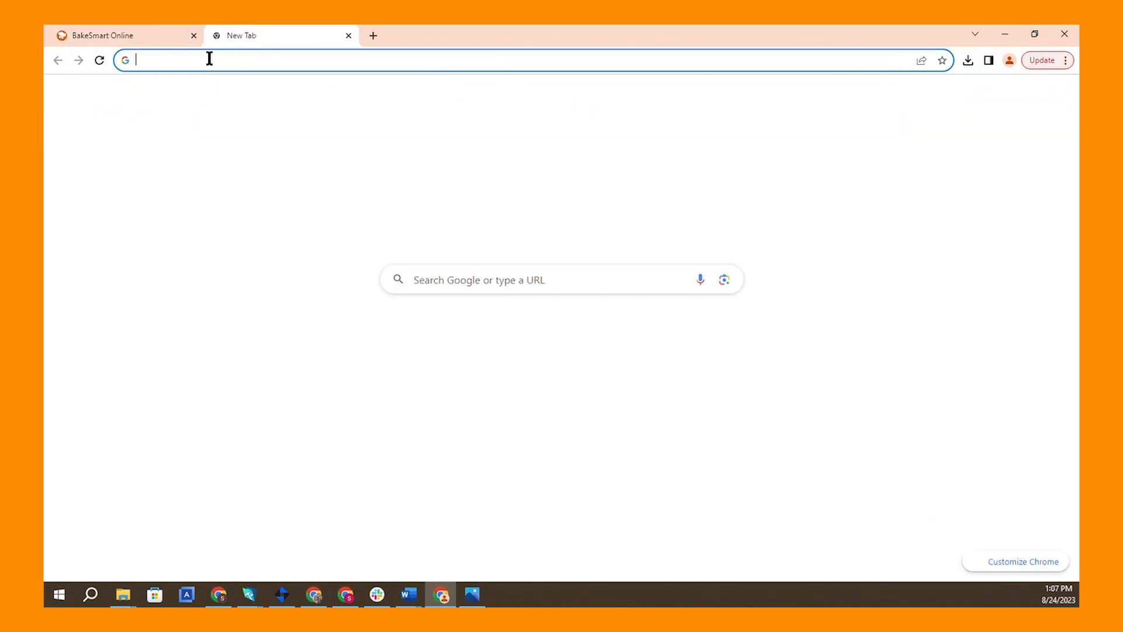
click(210, 61)
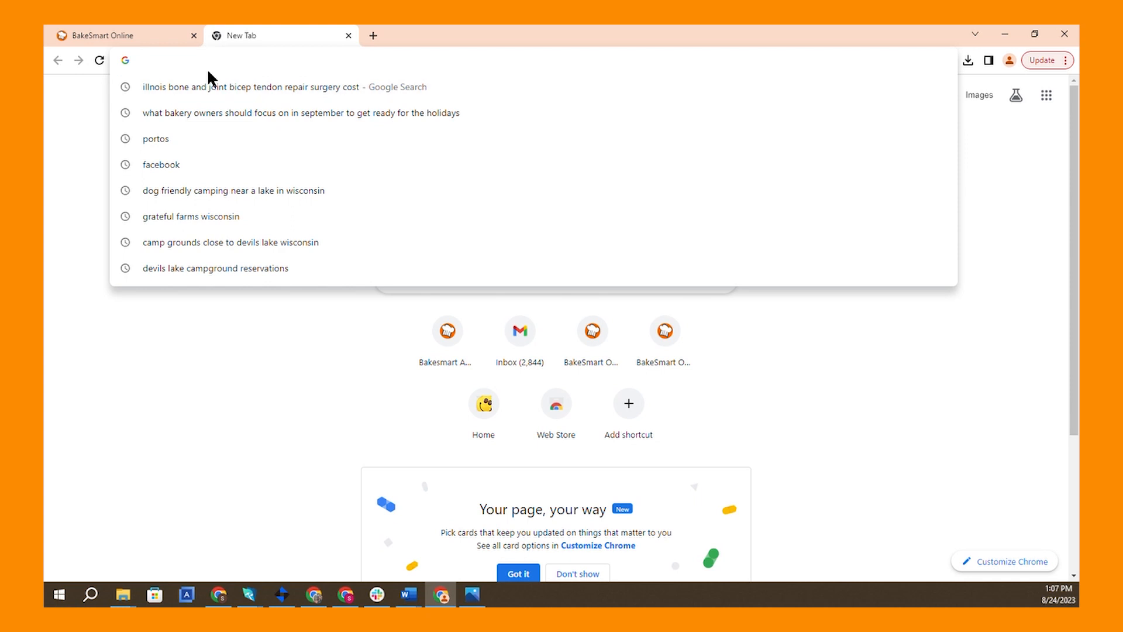
text(https://bakesmartonline.bakesmart.com/admin)
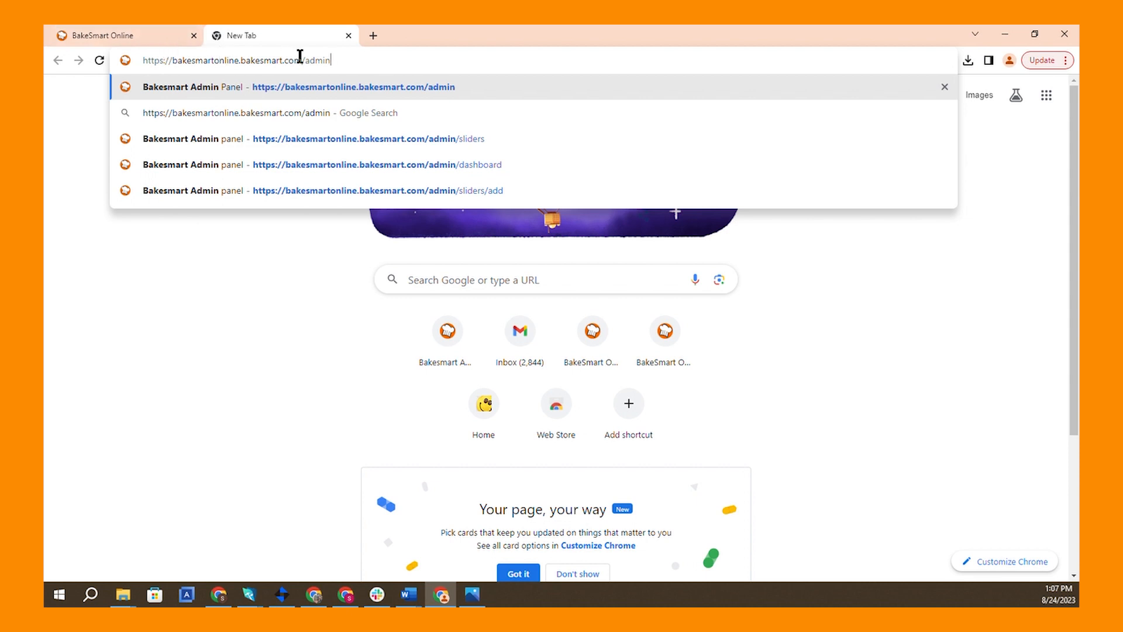
mouse_move(350, 62)
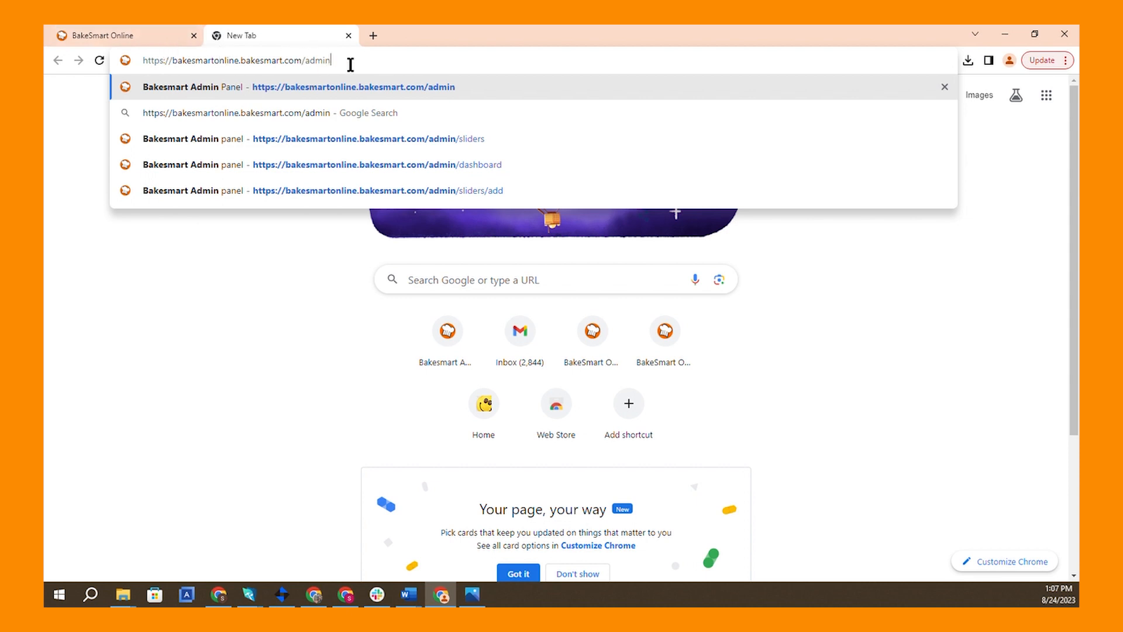
key(Enter)
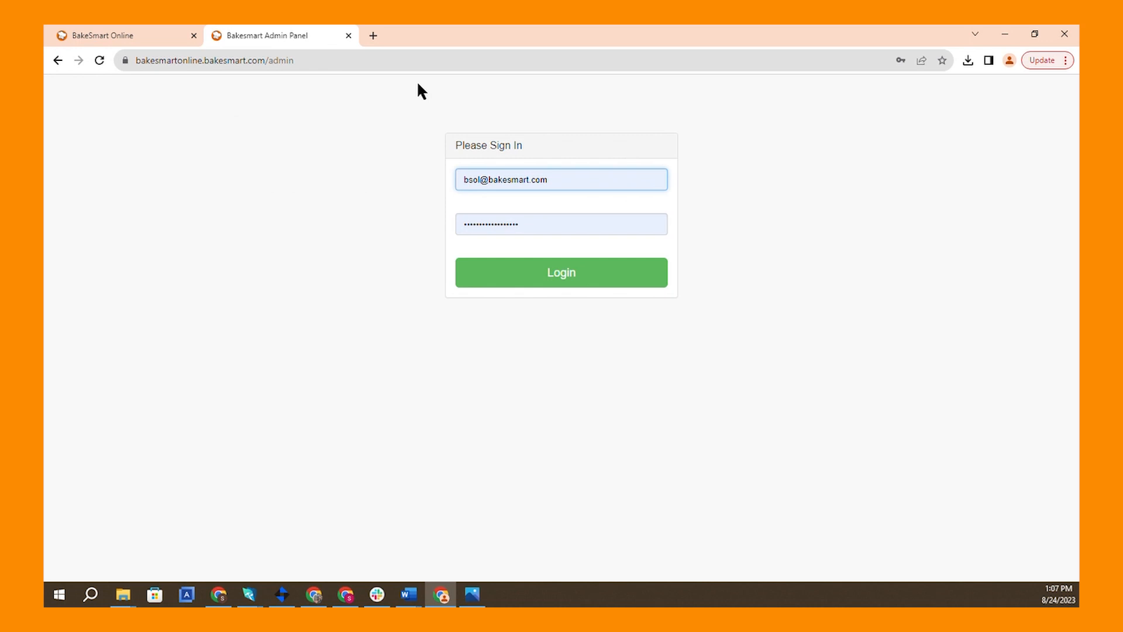
mouse_move(735, 476)
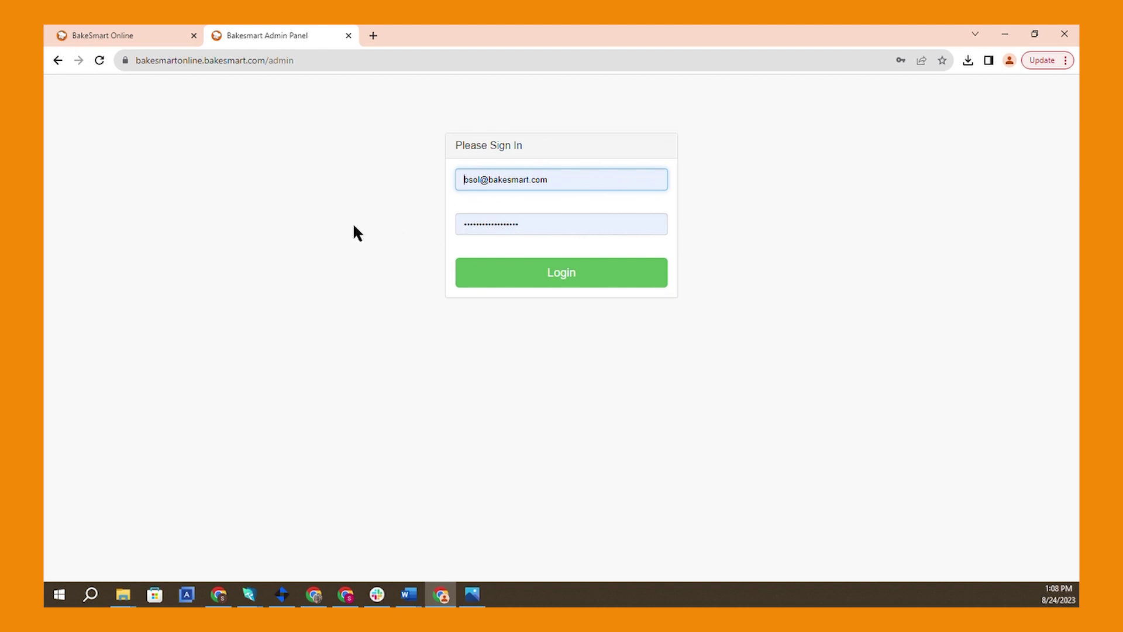
mouse_move(350, 226)
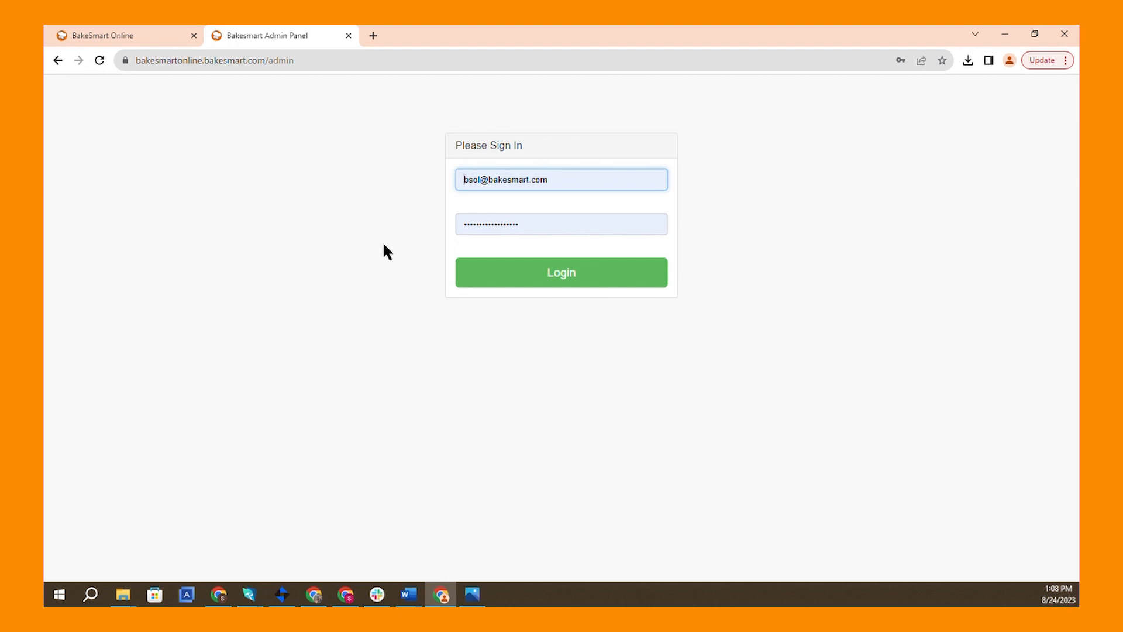
- Log in to the admin panel with the saved credentials and reach the welcome dashboard
click(562, 272)
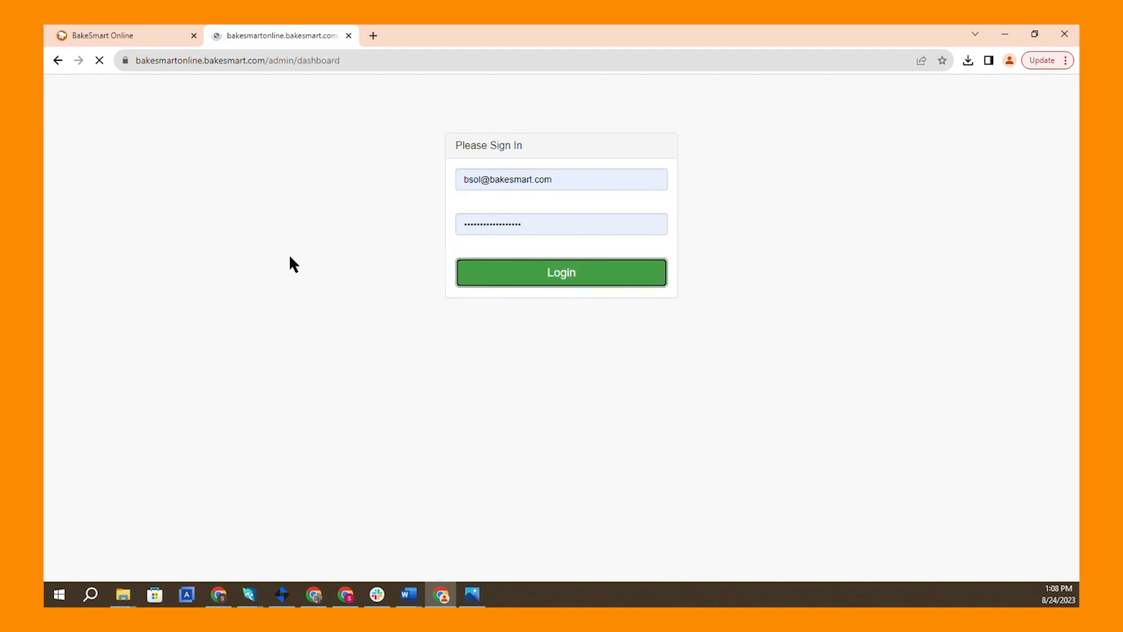
click(561, 272)
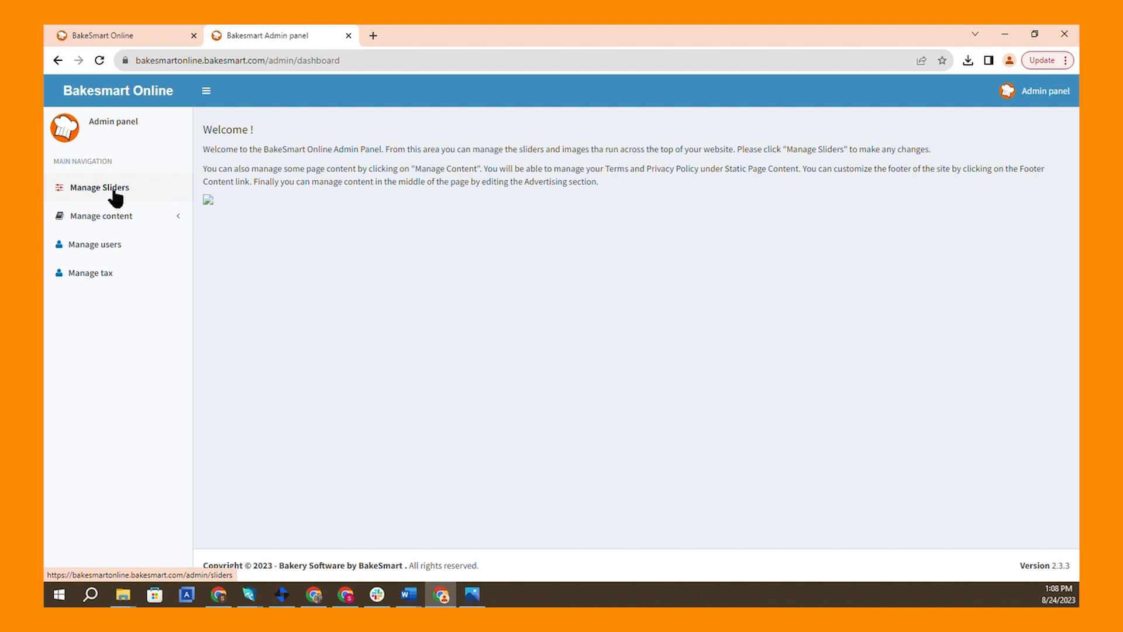
- Go to Manage Sliders, glancing at the storefront banners before returning to the slider list
click(108, 188)
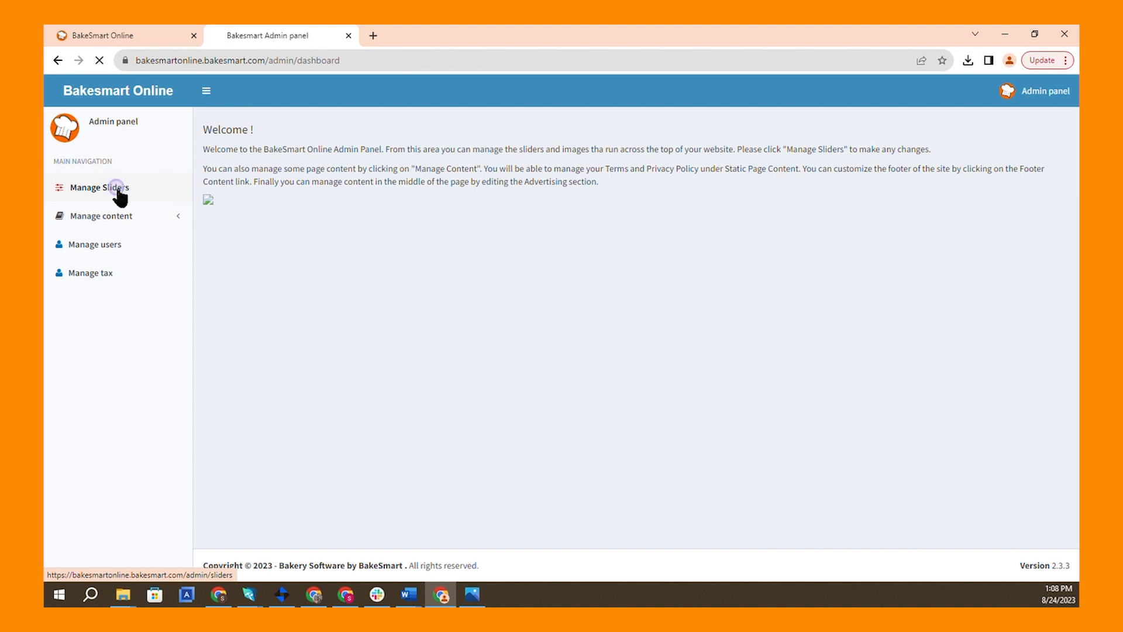
click(98, 187)
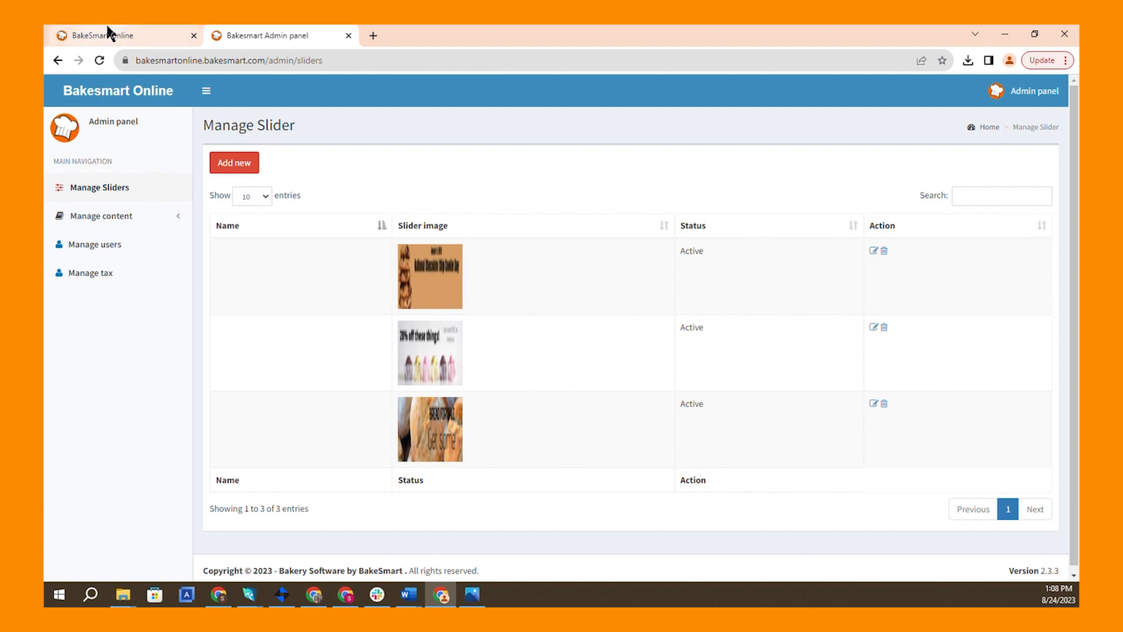
click(99, 35)
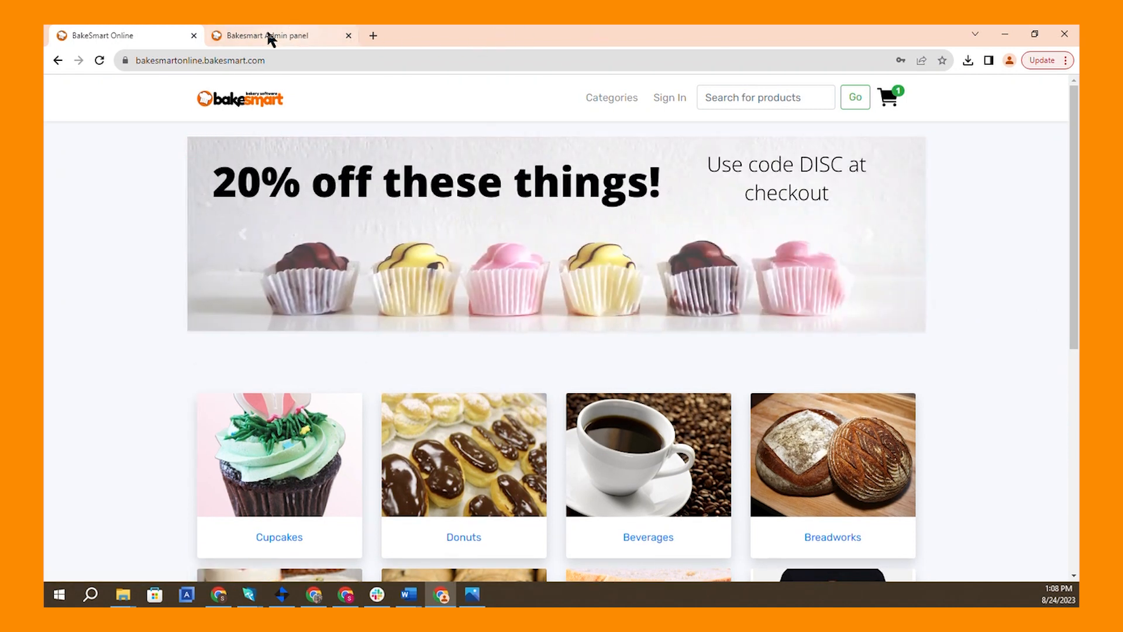
click(273, 35)
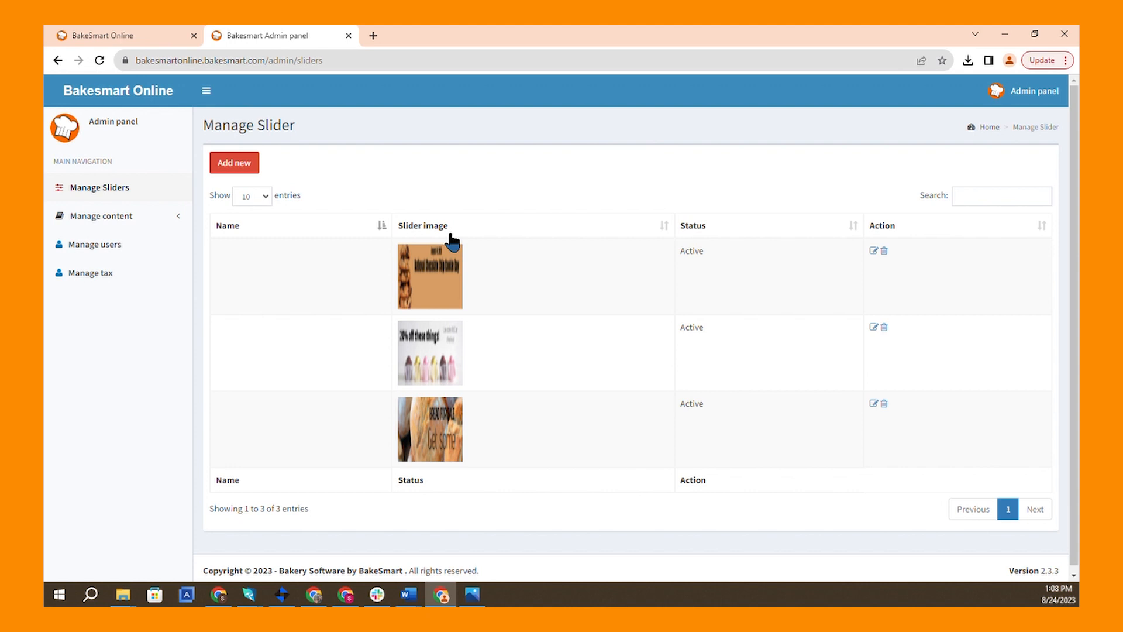
mouse_move(496, 503)
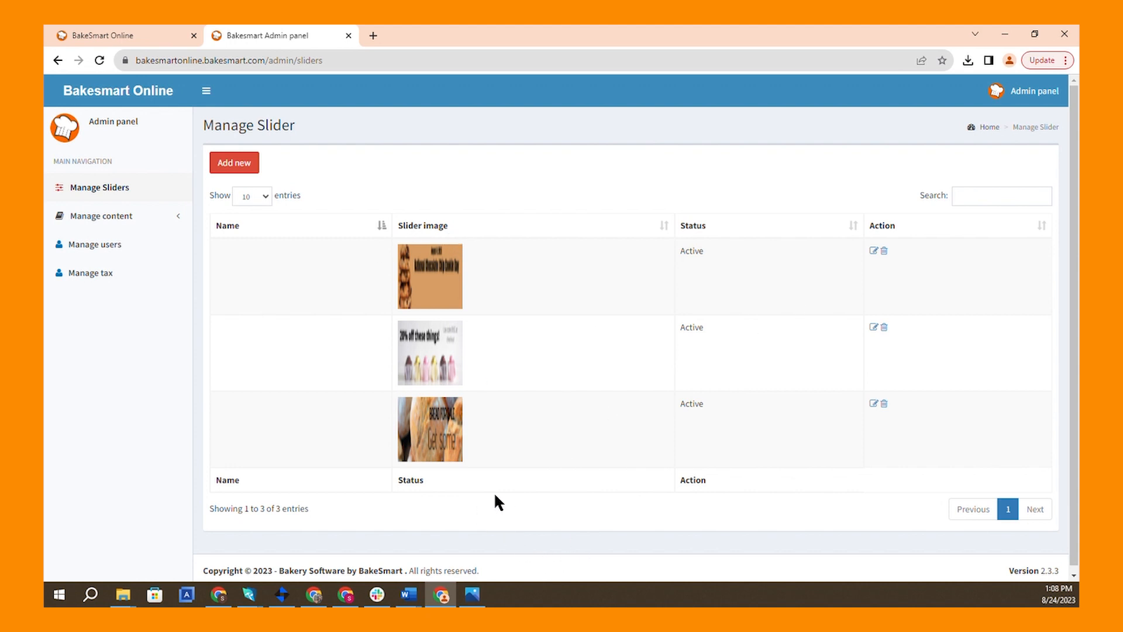
mouse_move(676, 294)
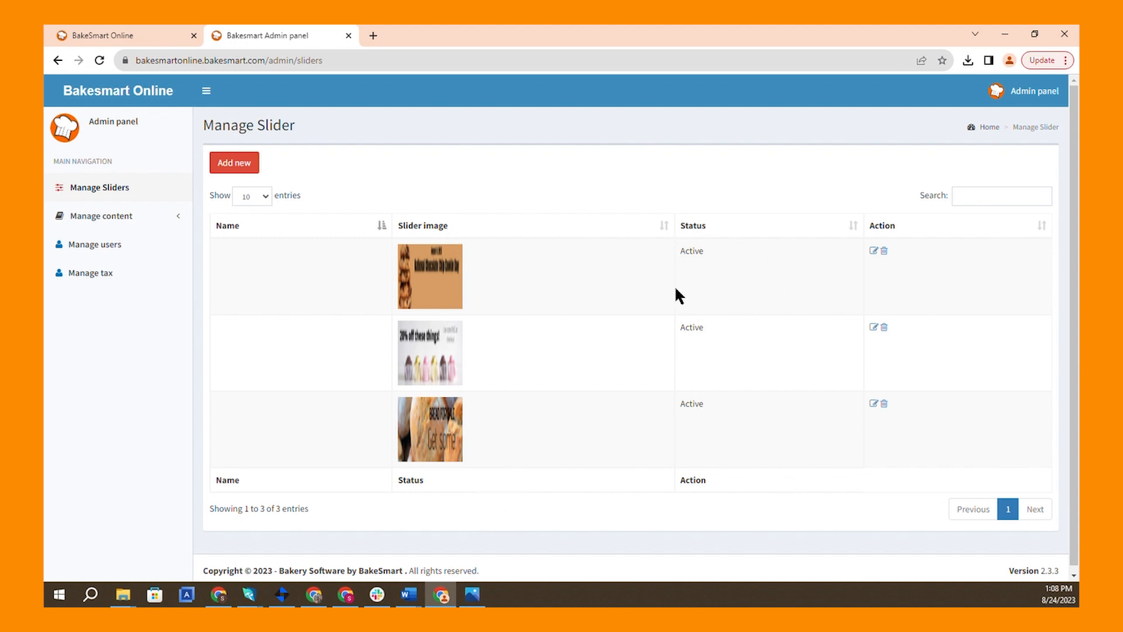
mouse_move(706, 262)
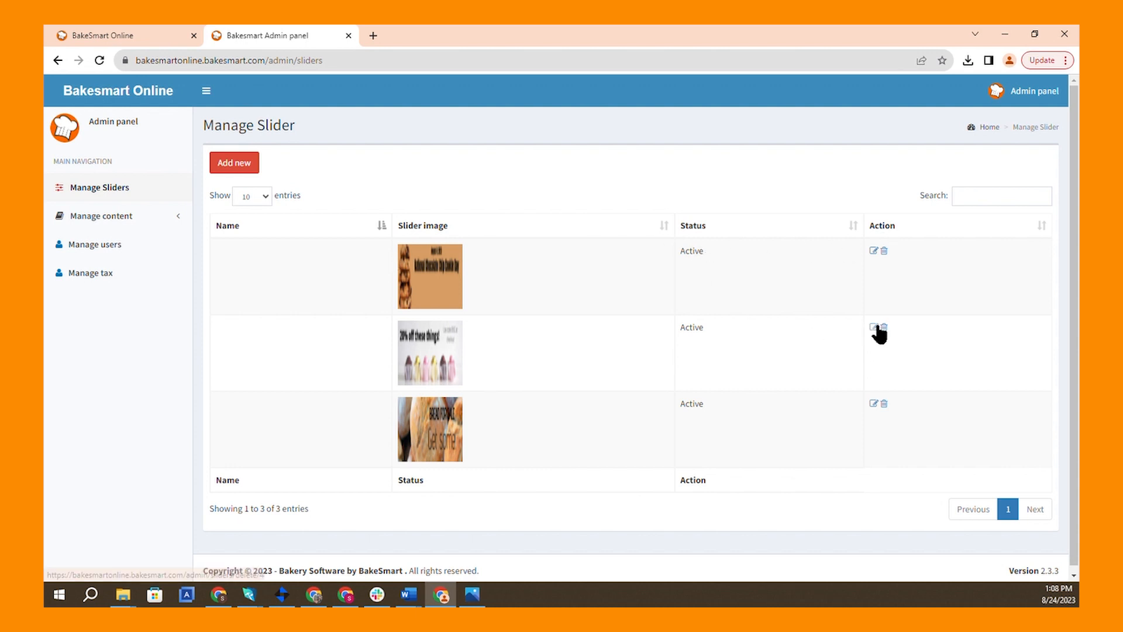
- Edit the '20% off these things!' banner and set its status to Active
click(872, 327)
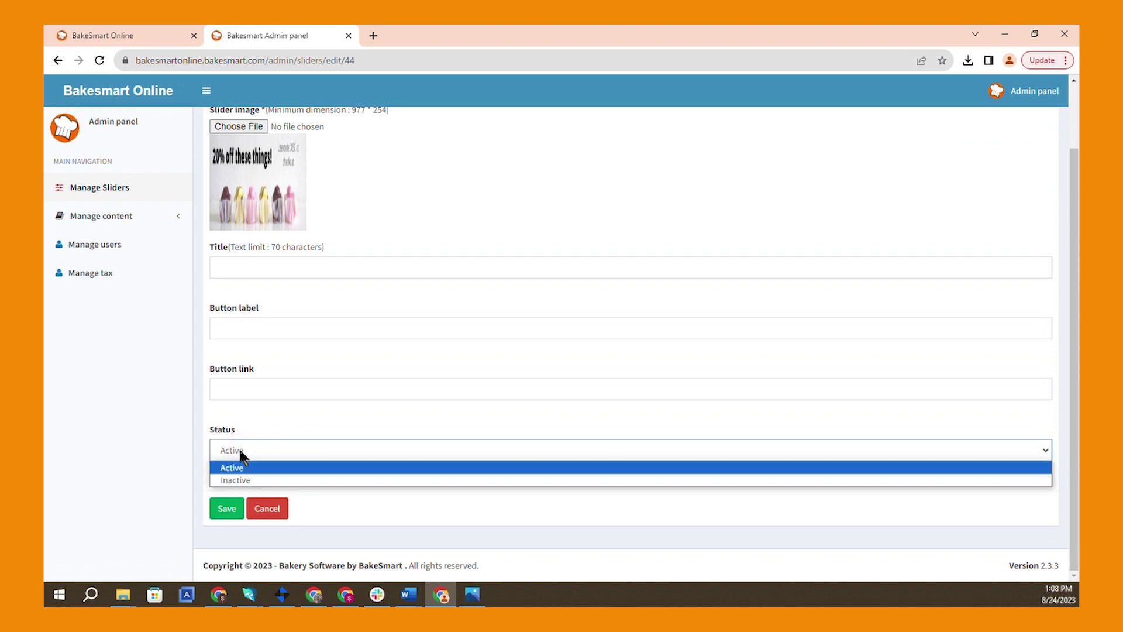
click(235, 480)
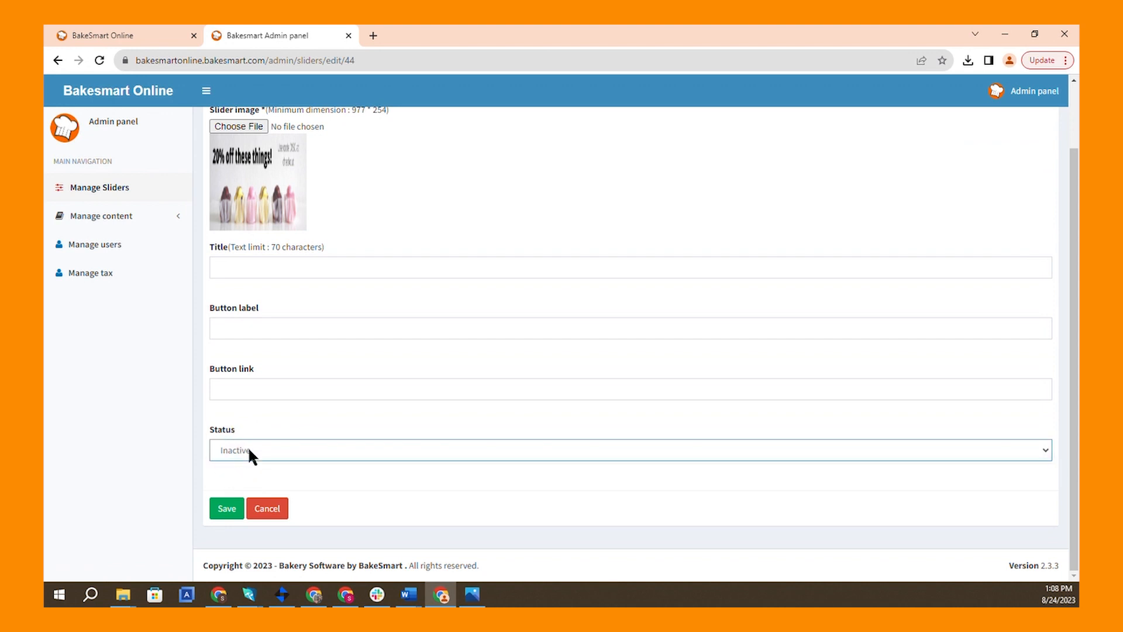
click(629, 456)
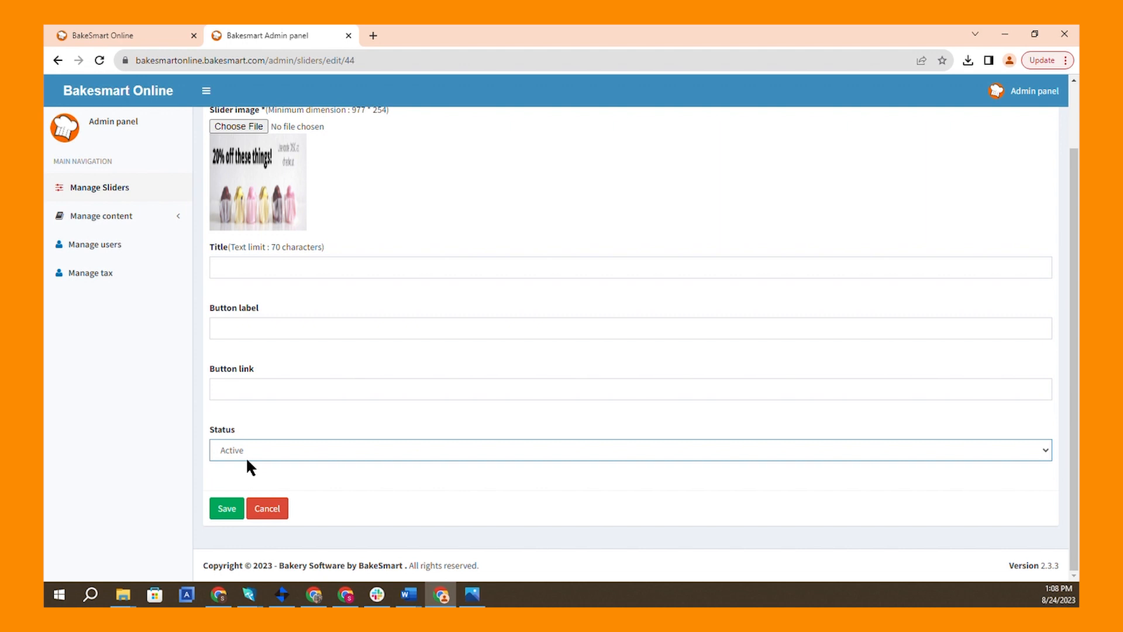
scroll(up, 3)
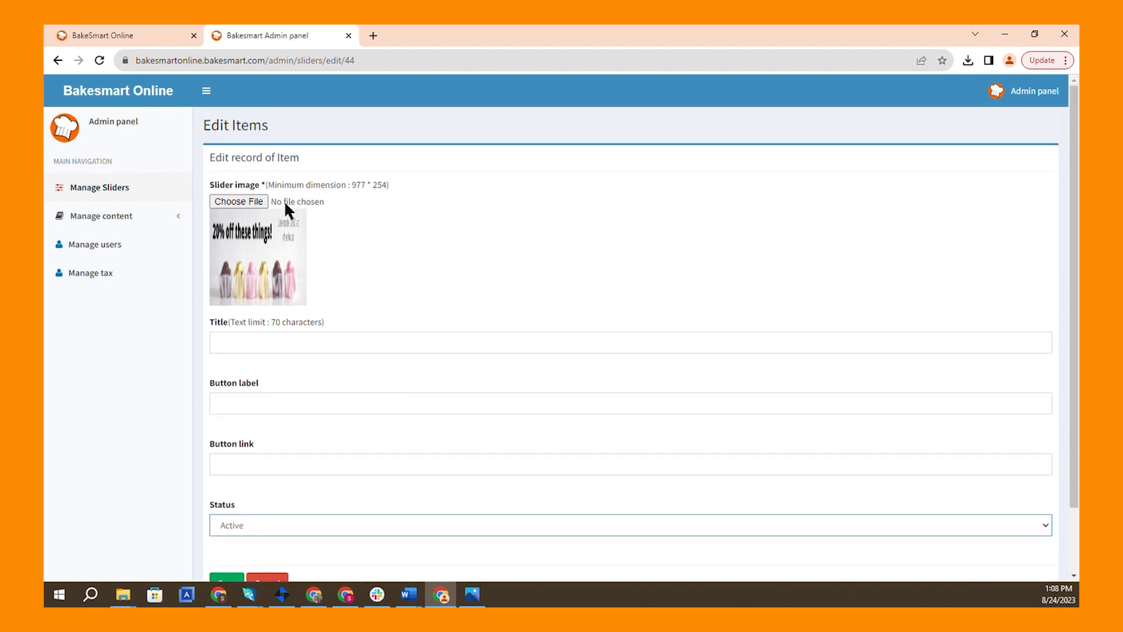
mouse_move(483, 300)
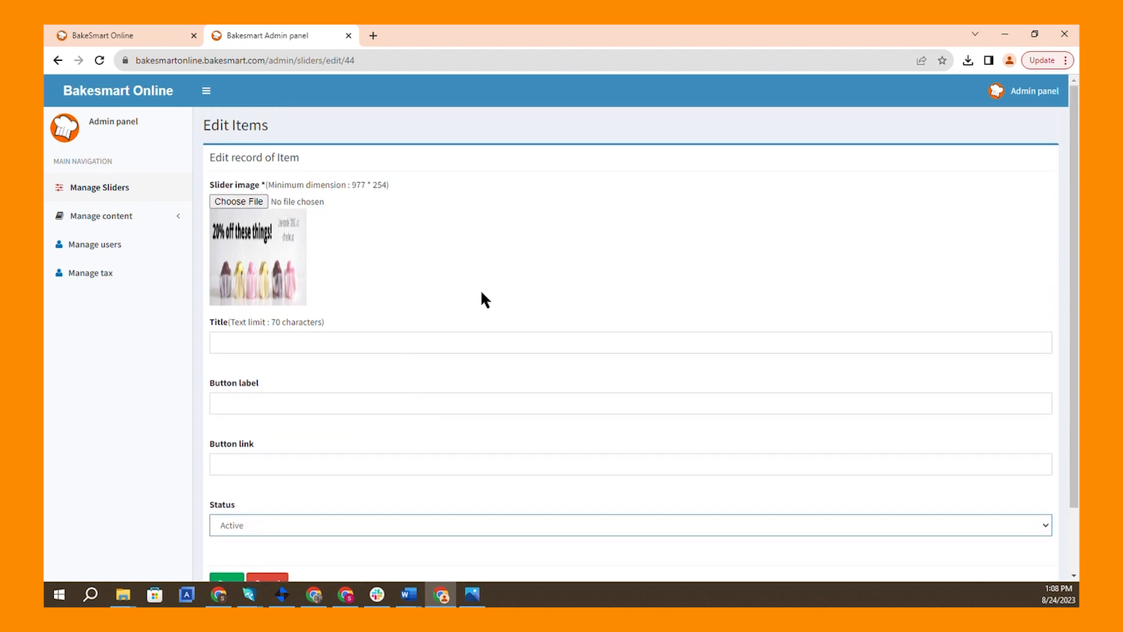
mouse_move(169, 55)
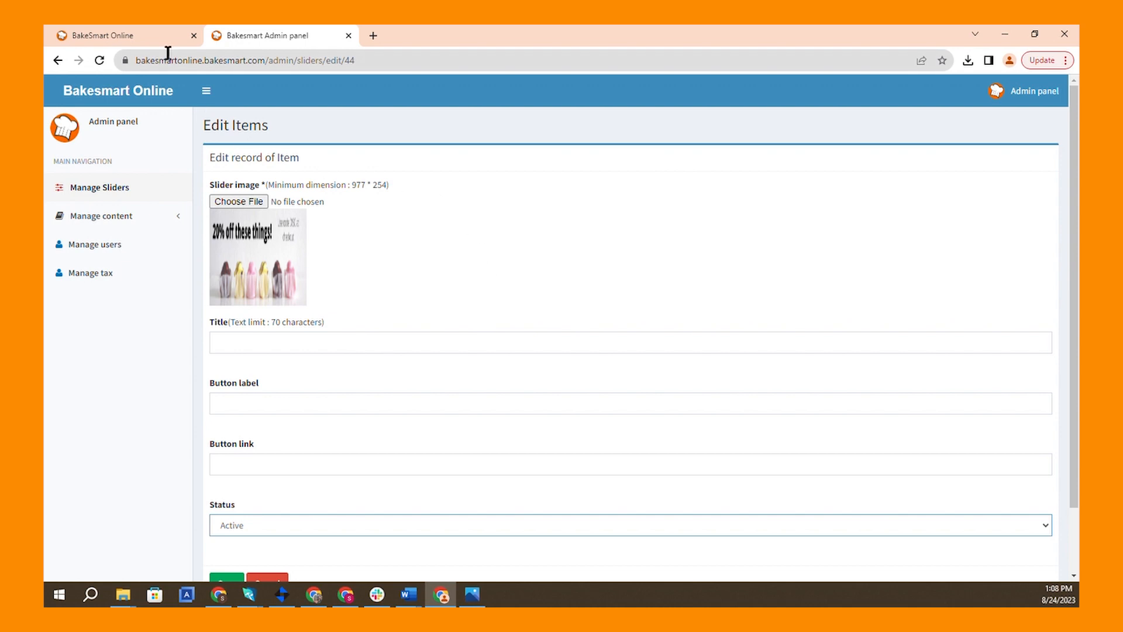
- Cycle the storefront carousel banners and land on the Chocolate Chip Cookie Day slide
click(105, 35)
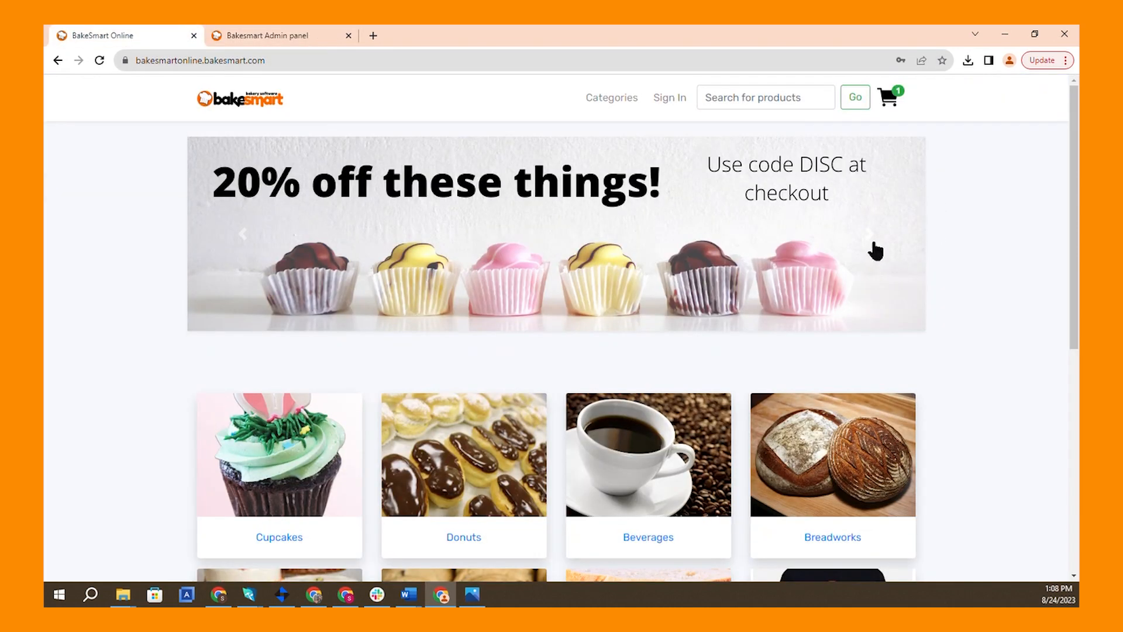
click(834, 220)
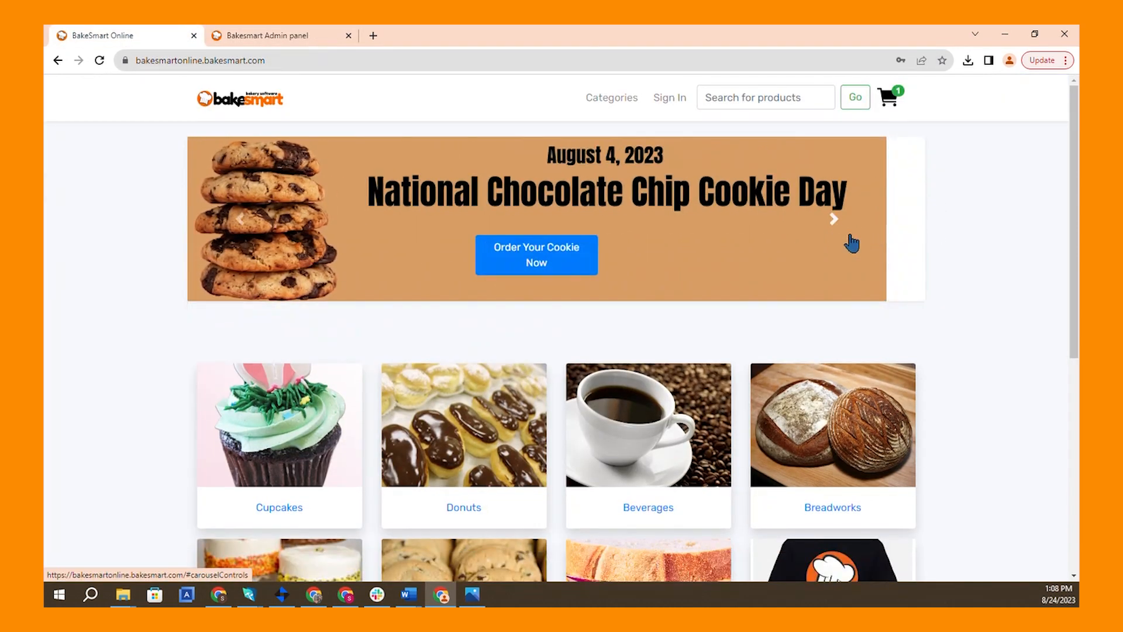
click(833, 220)
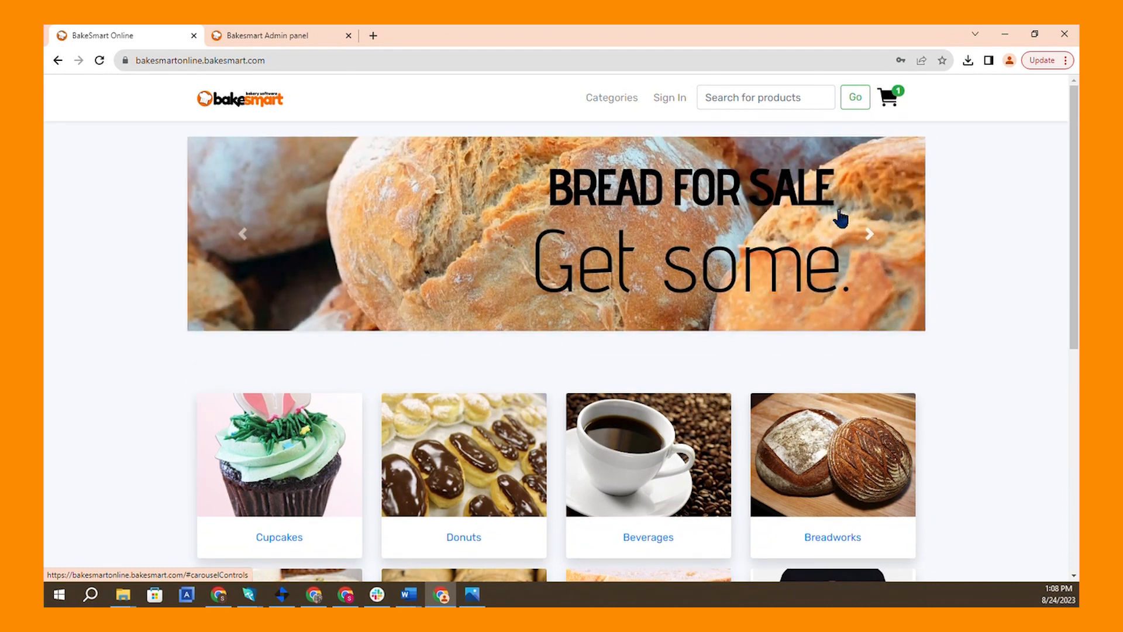
mouse_move(324, 47)
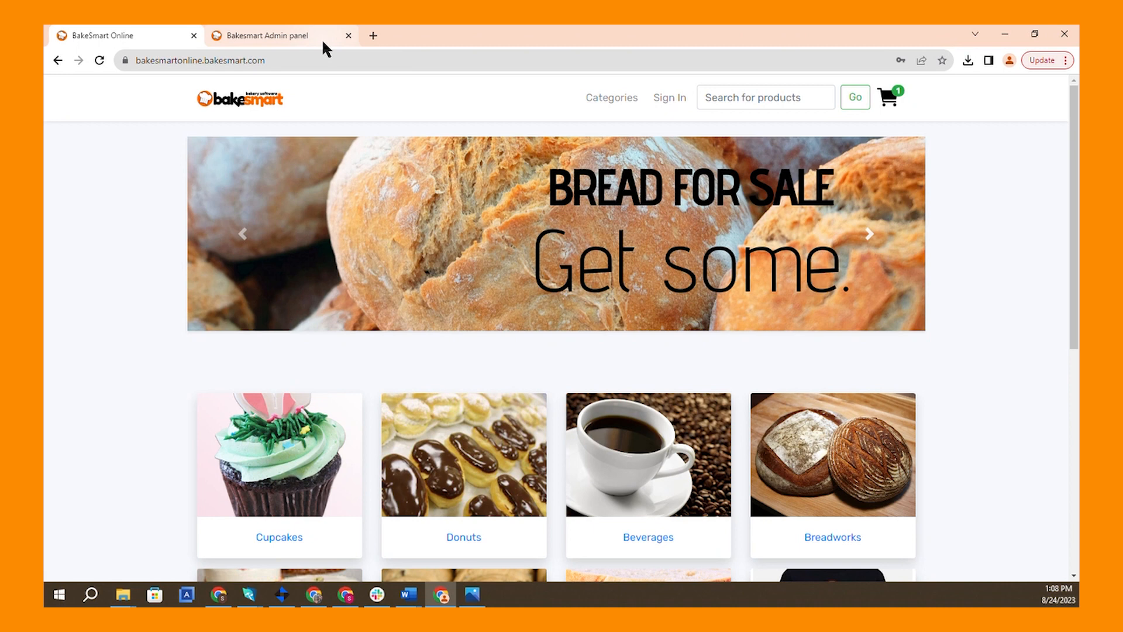
click(278, 35)
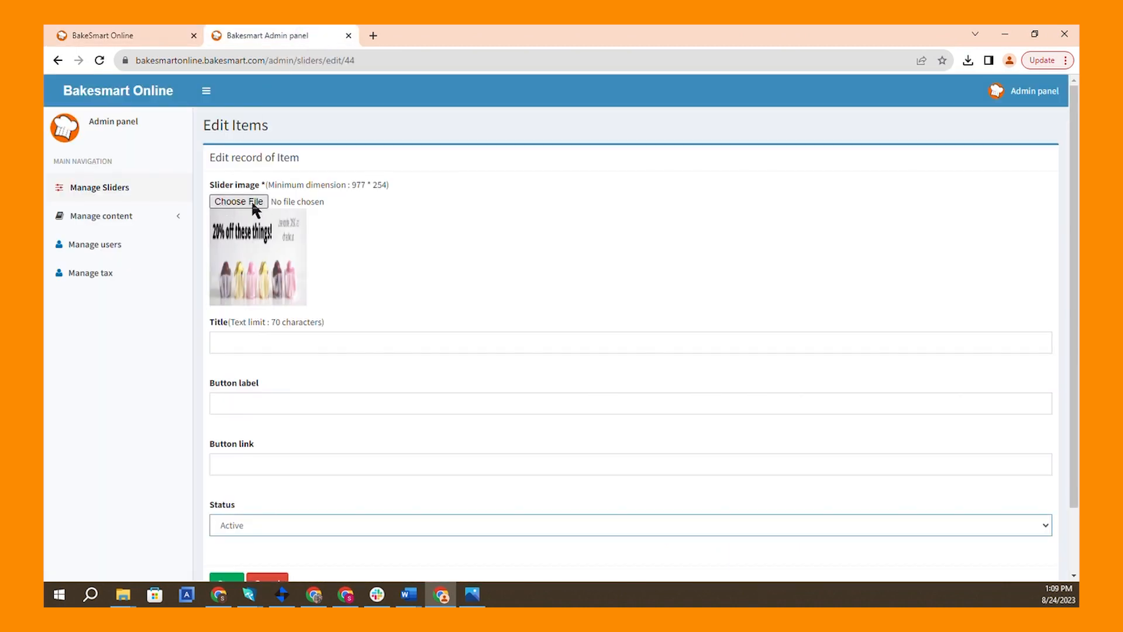
mouse_move(250, 205)
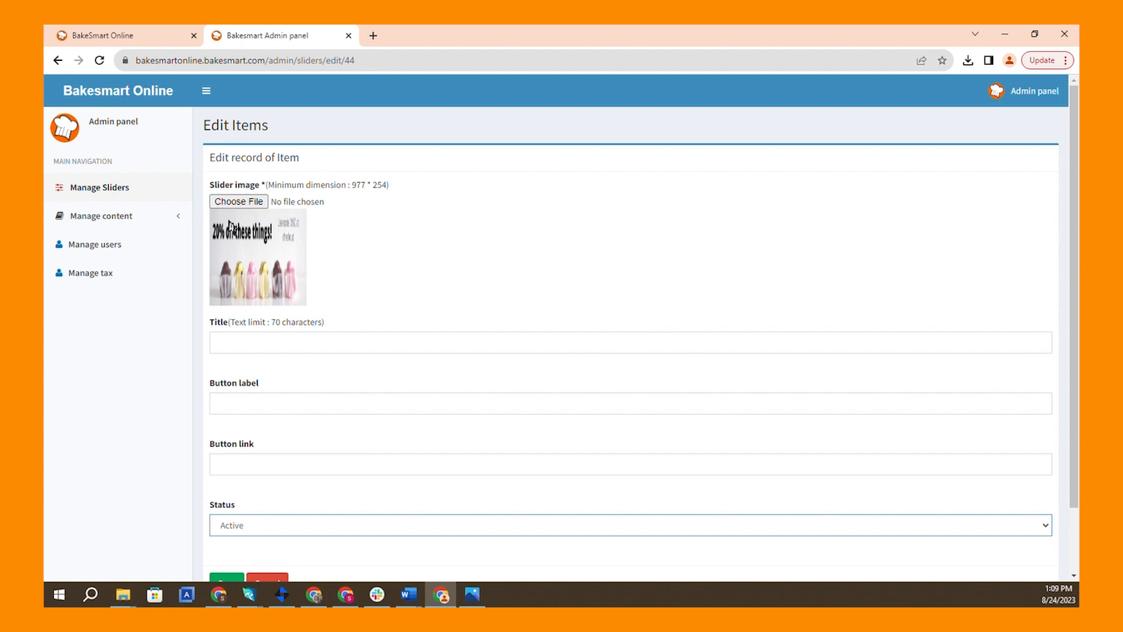
click(117, 35)
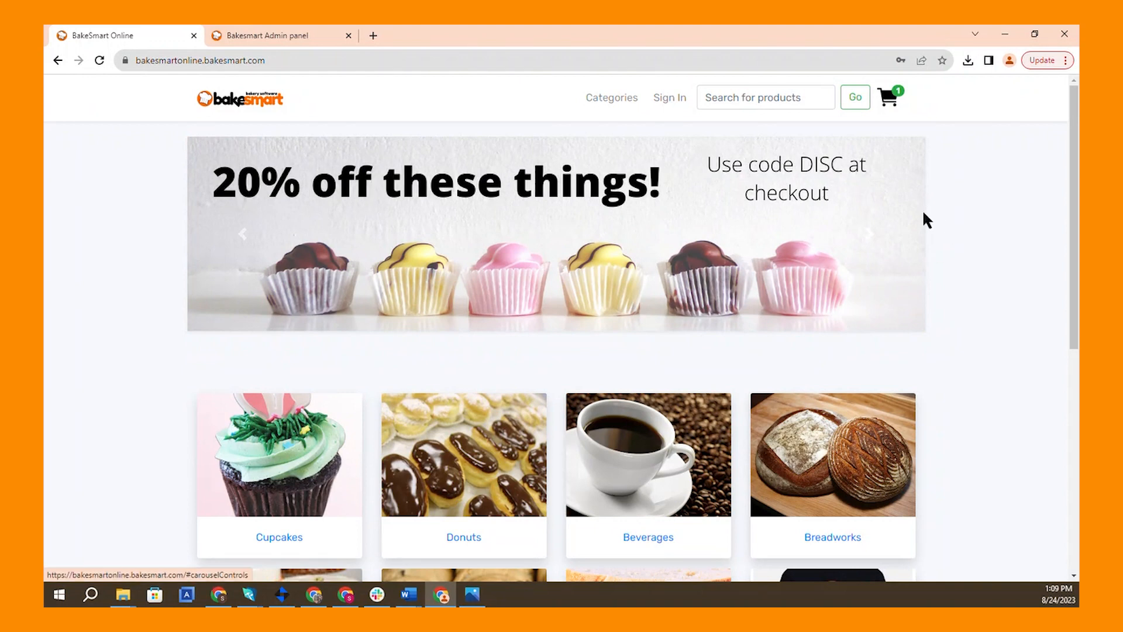
click(274, 35)
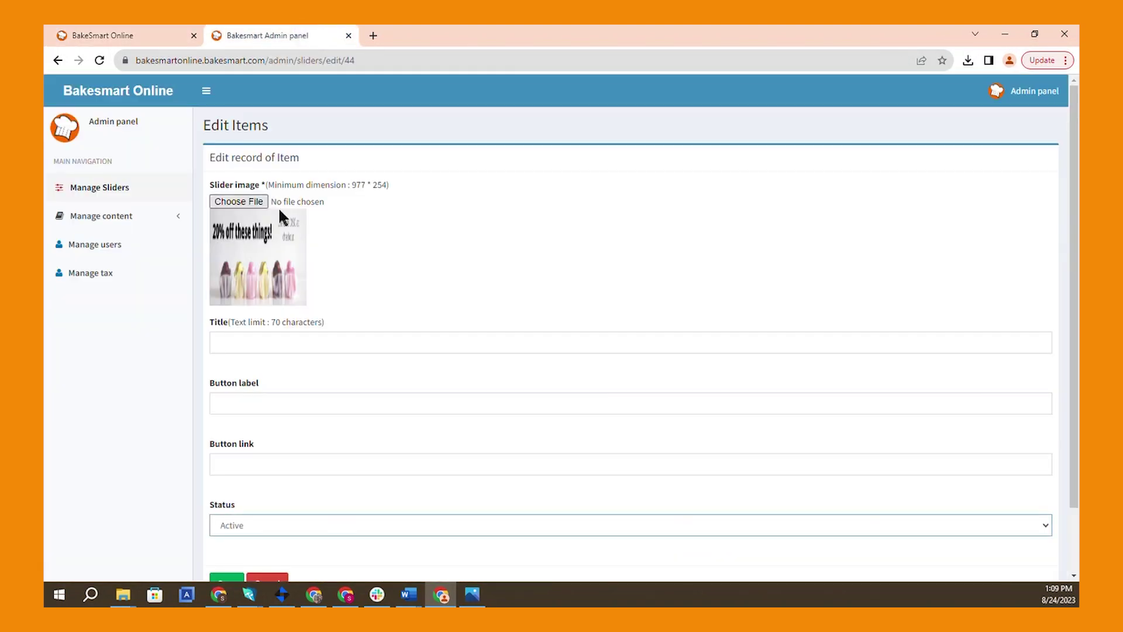
mouse_move(464, 369)
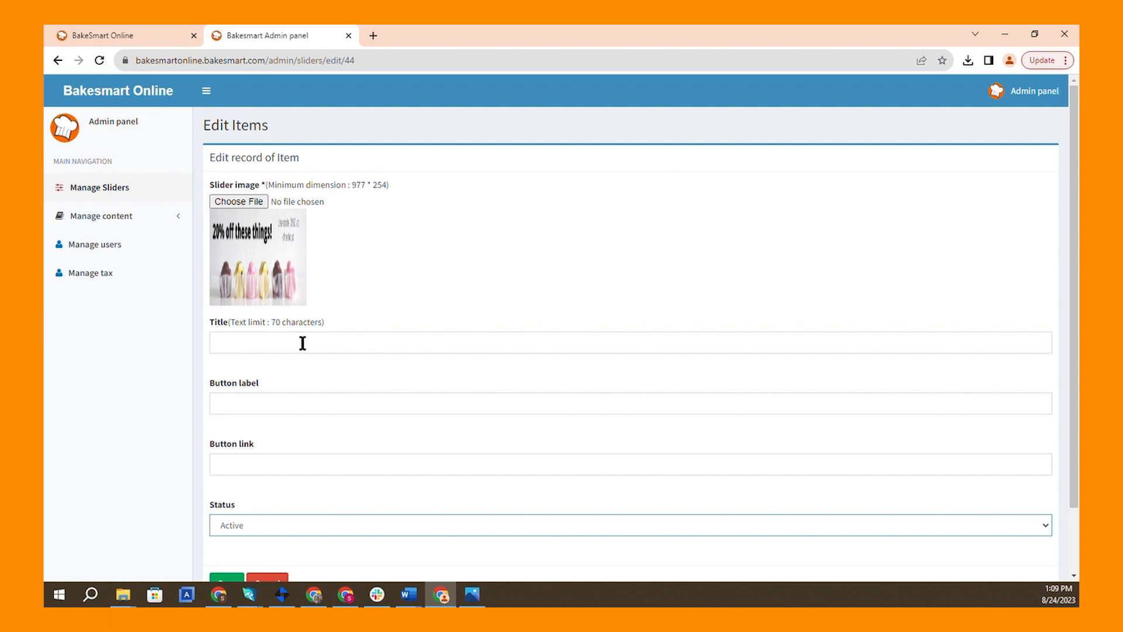
mouse_move(268, 241)
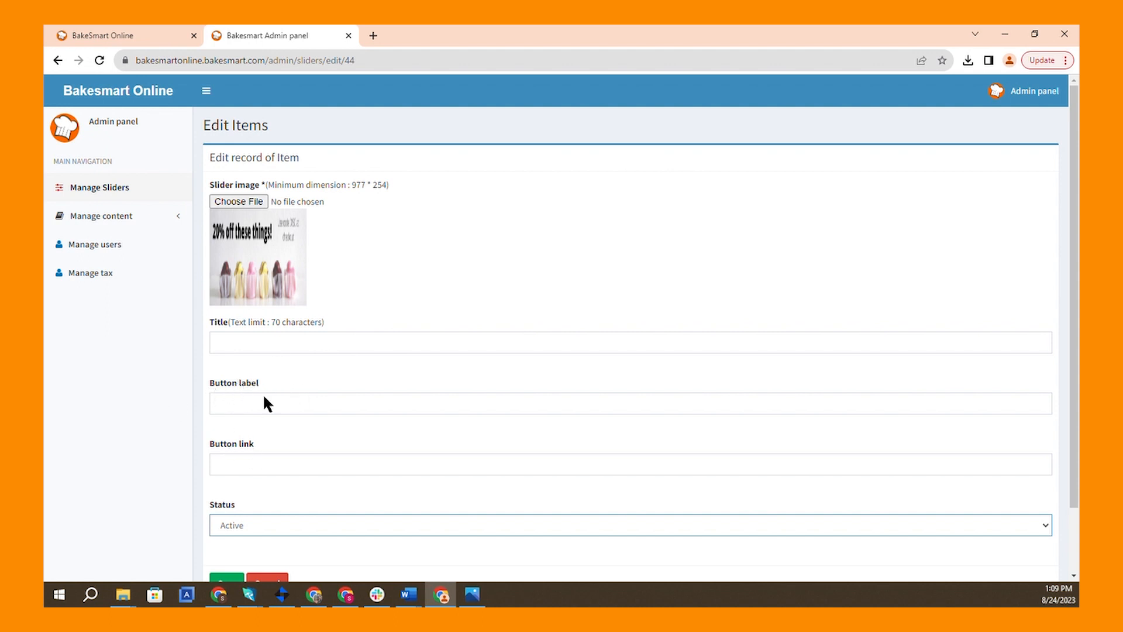
mouse_move(369, 449)
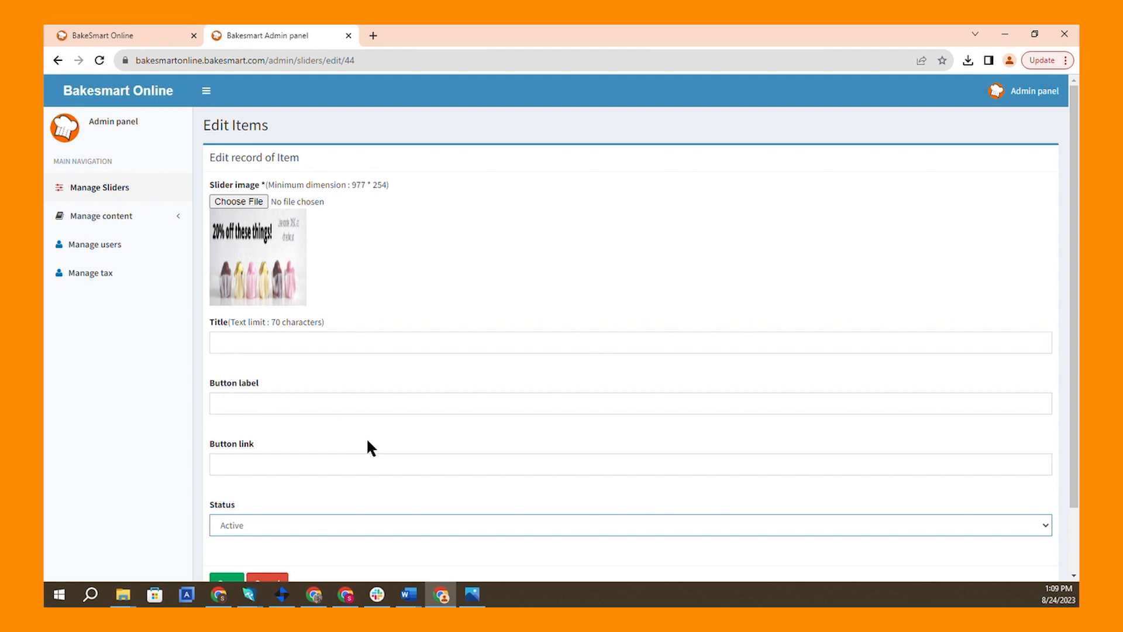
click(117, 35)
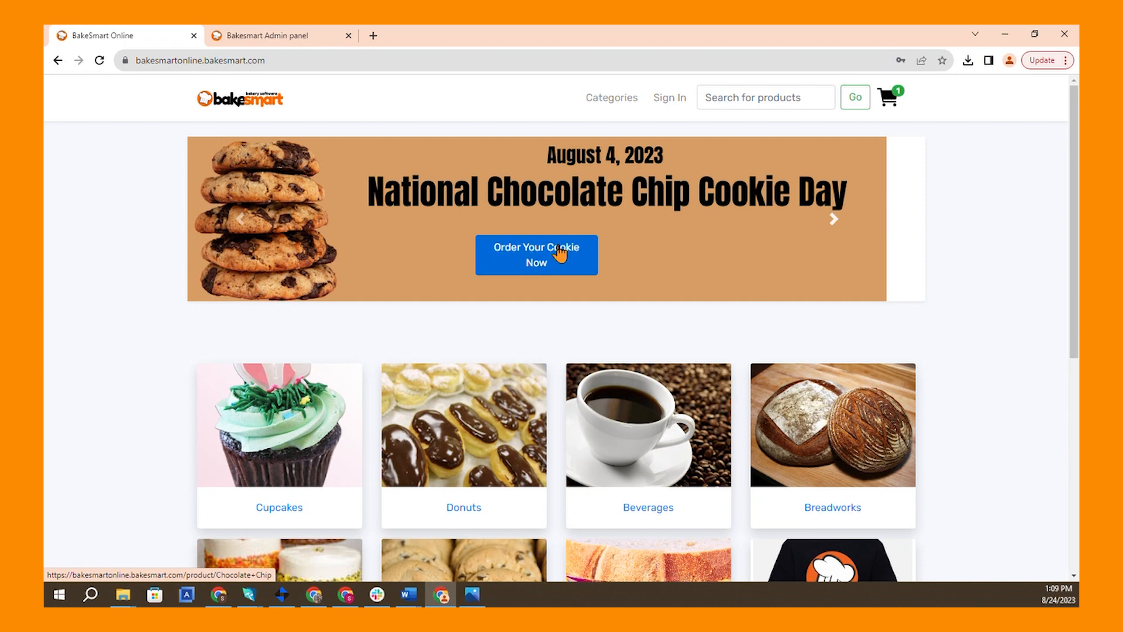
- Follow the cookie banner's order button to the Chocolate Chip product, then return to the edit form
click(535, 255)
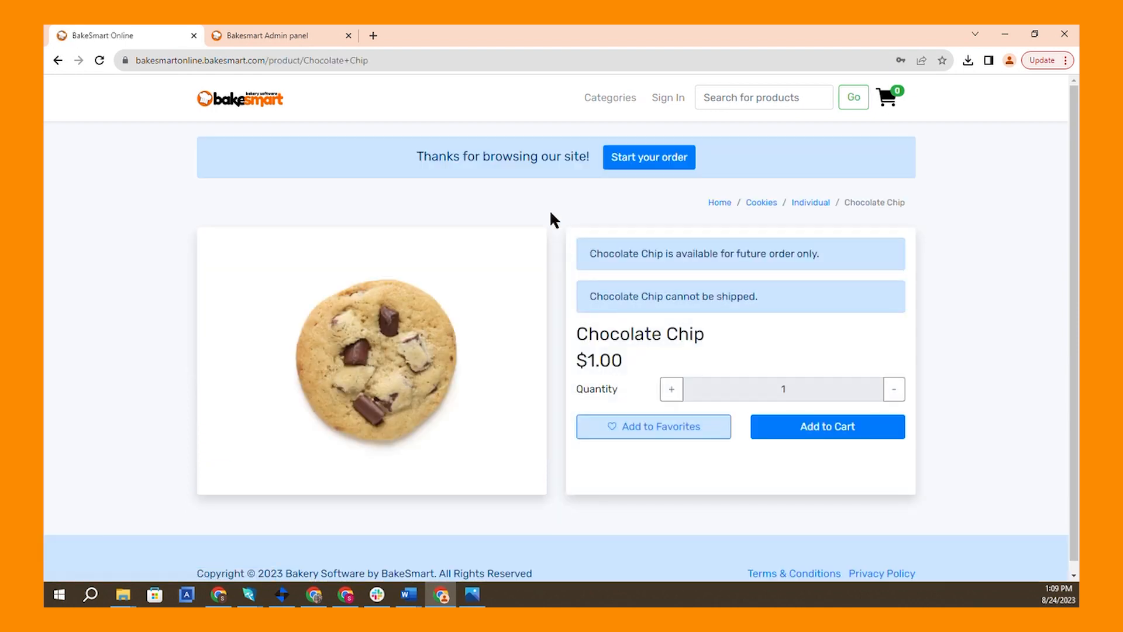
mouse_move(456, 426)
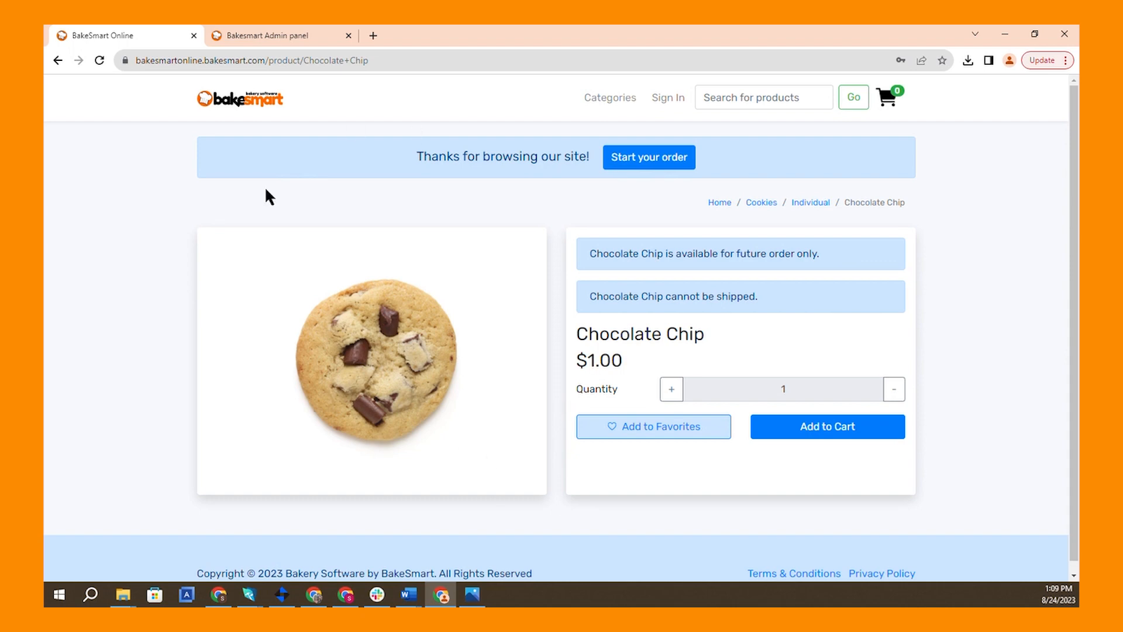
click(250, 35)
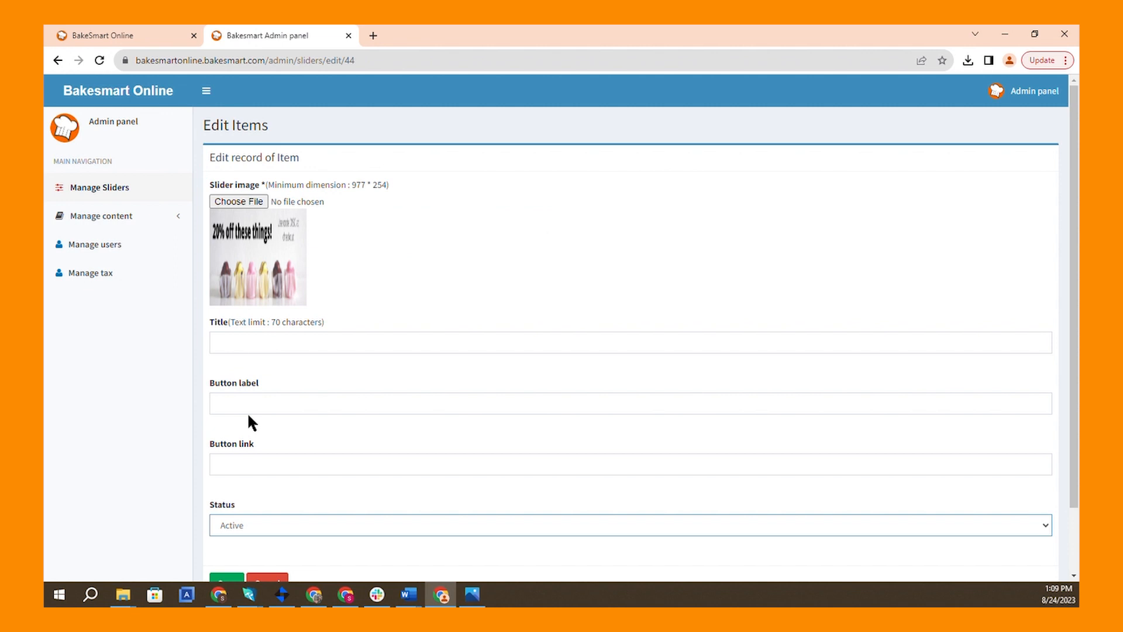
- Set the banner's button label to 'Order Now!' and head to the storefront for a product link
click(609, 402)
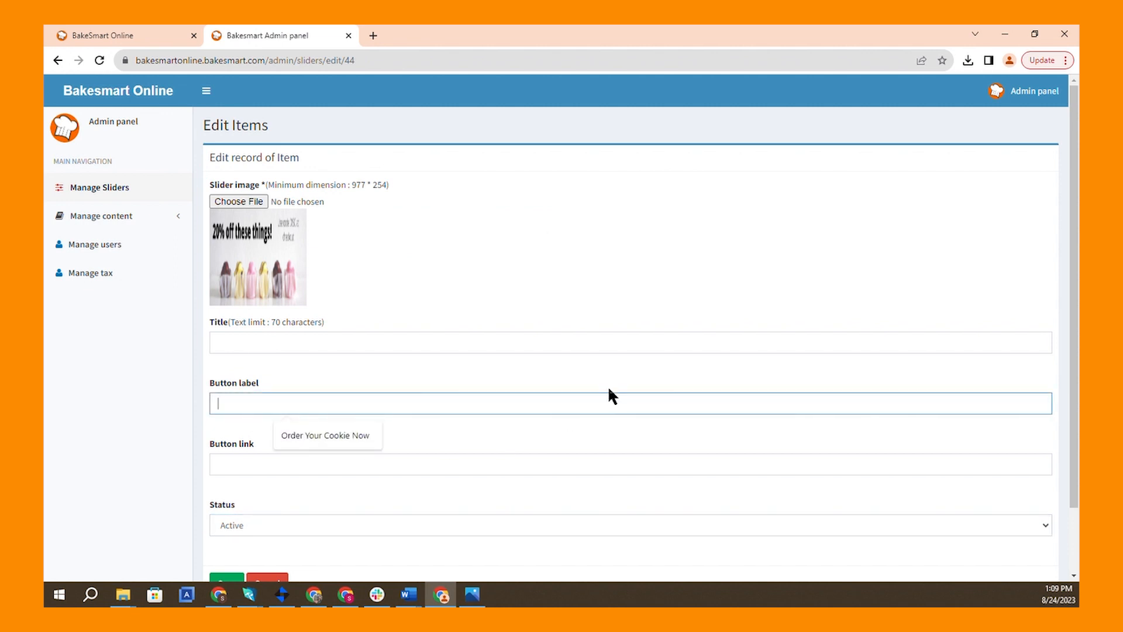
mouse_move(315, 381)
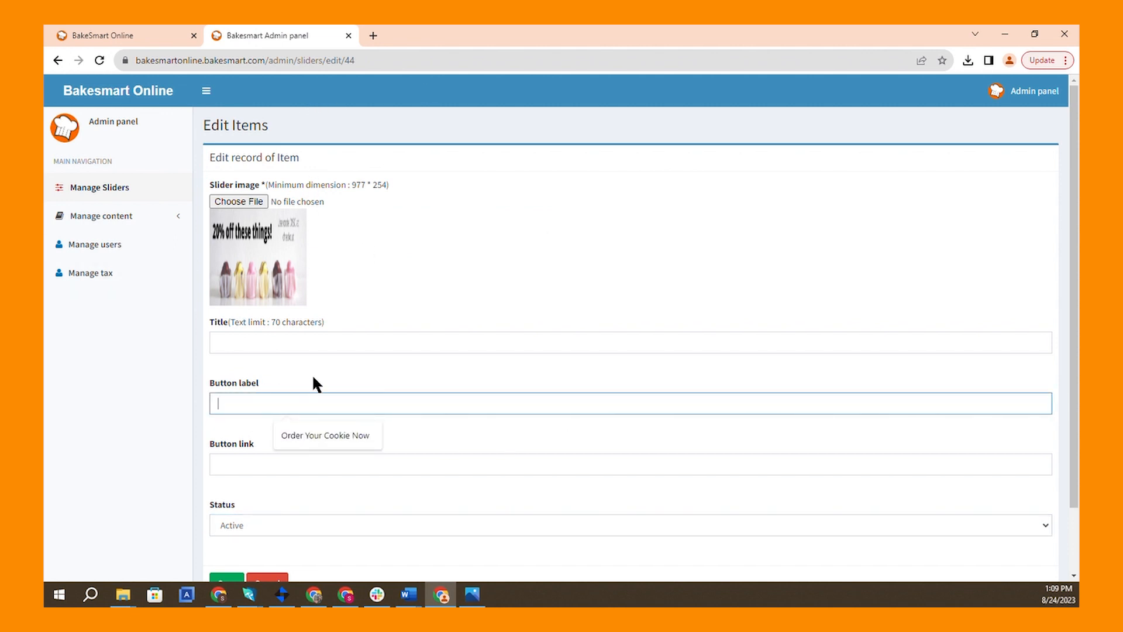
text(O)
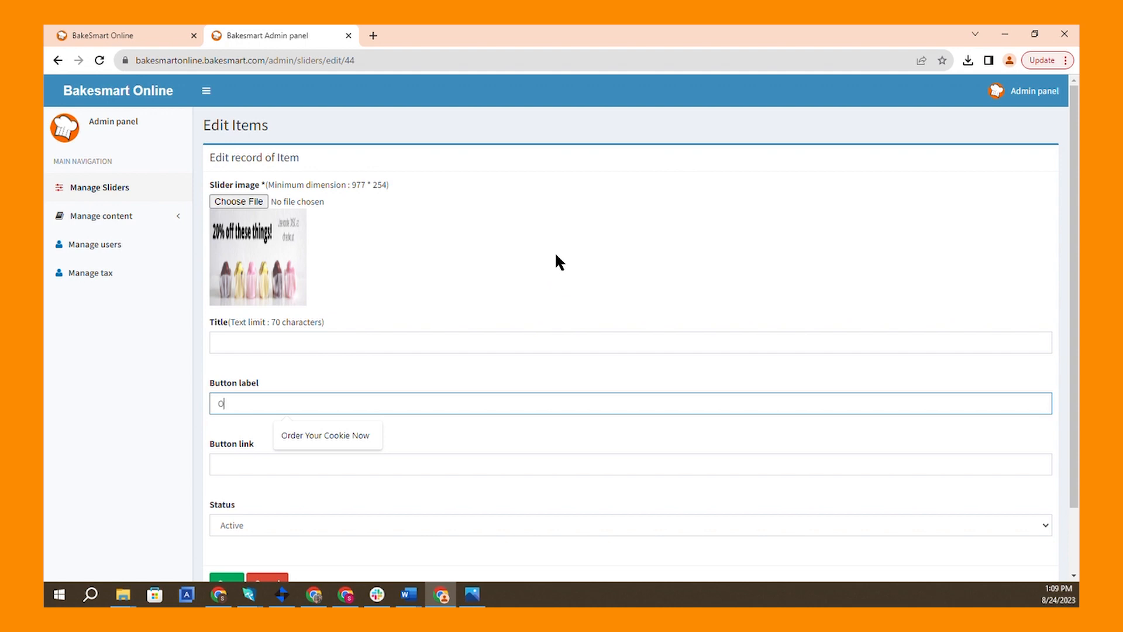
text(Order Now!)
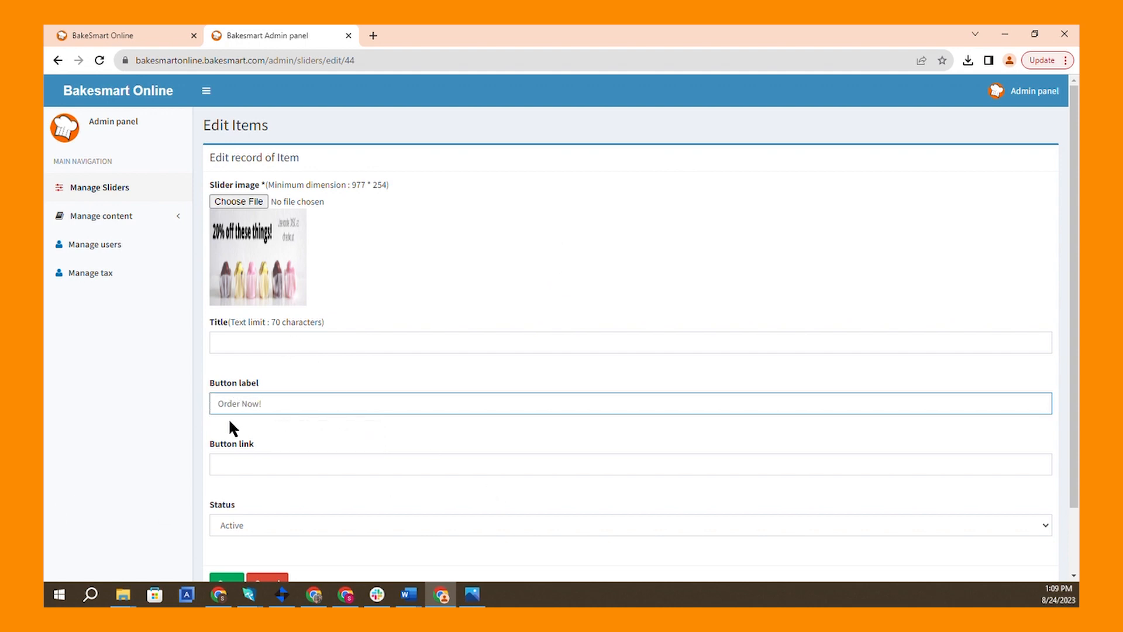
click(629, 461)
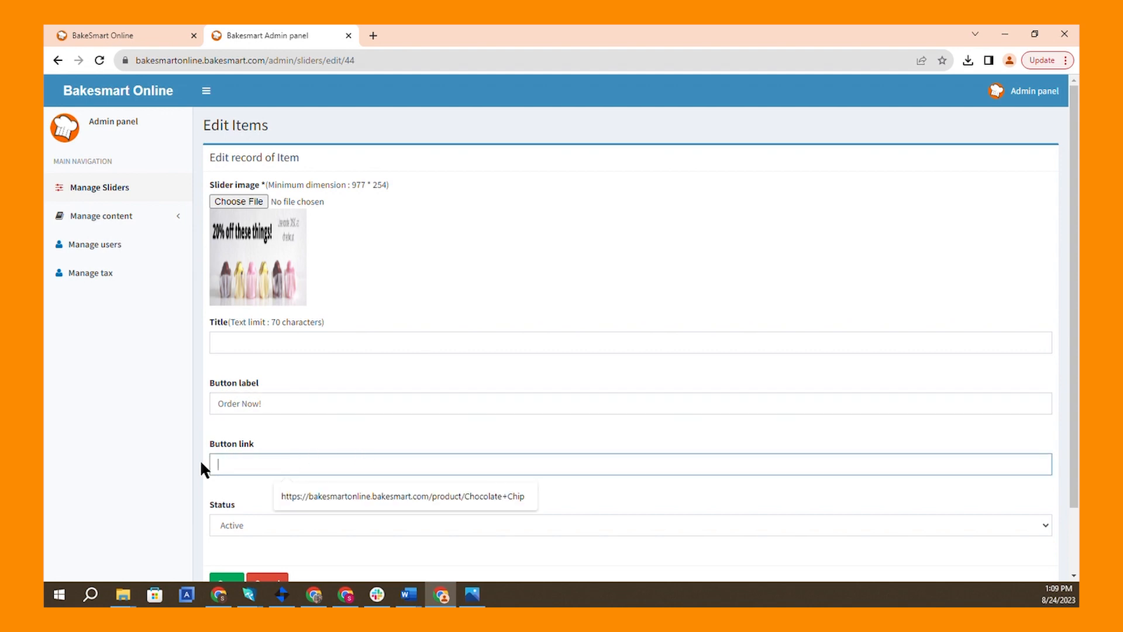
mouse_move(53, 40)
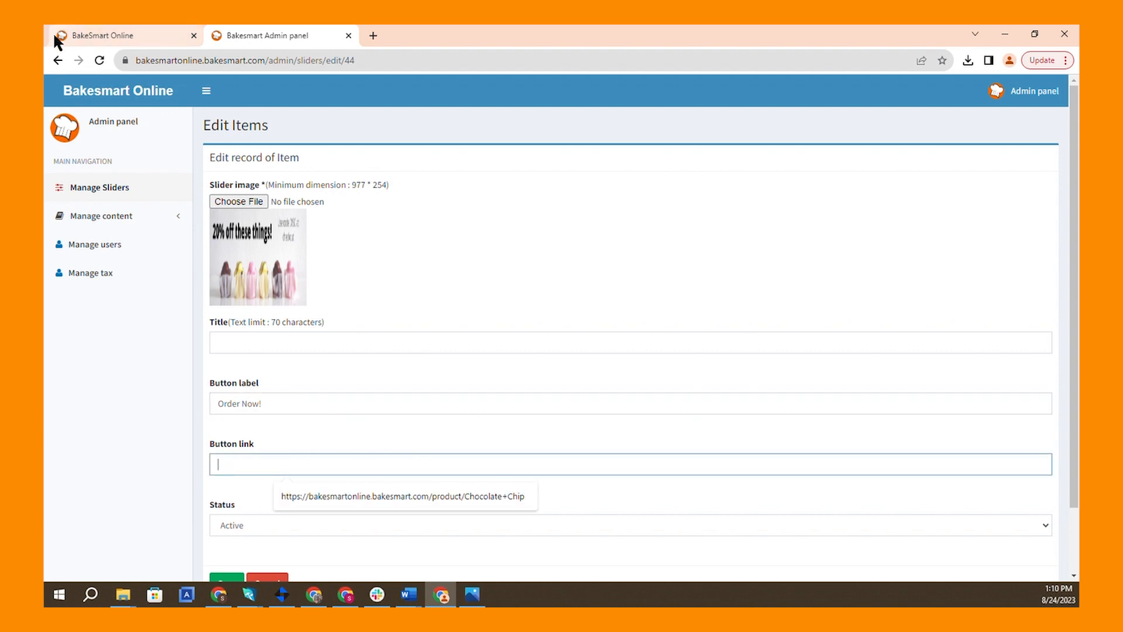
click(105, 35)
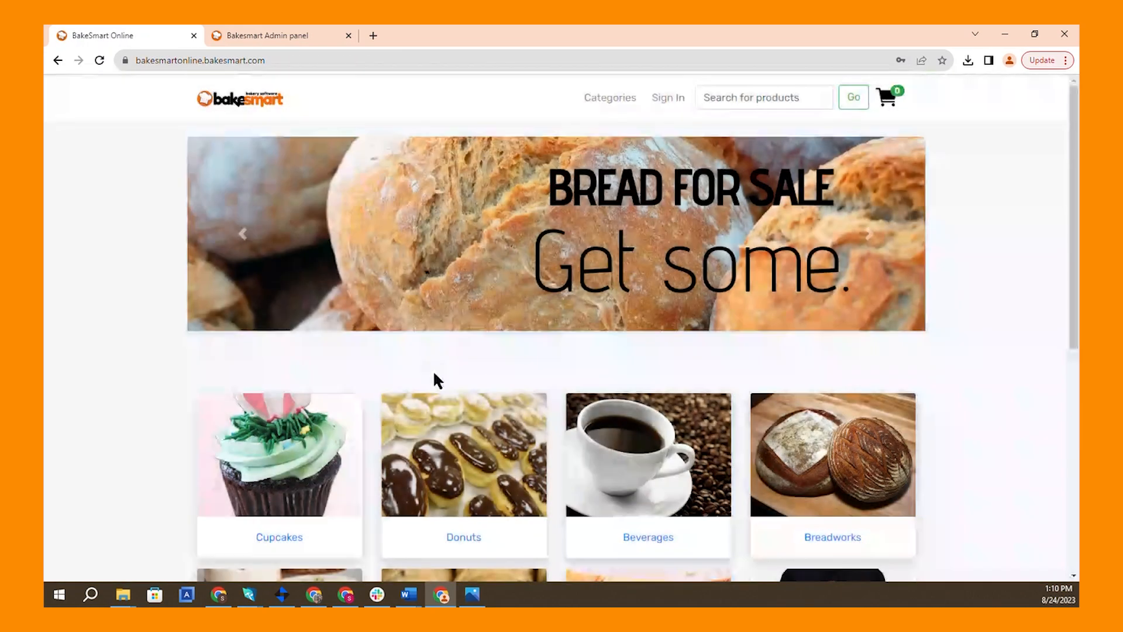
- Copy the Chocolate / Chocolate cupcake page URL from the Cupcakes category and return to the edit form
scroll(down, 3)
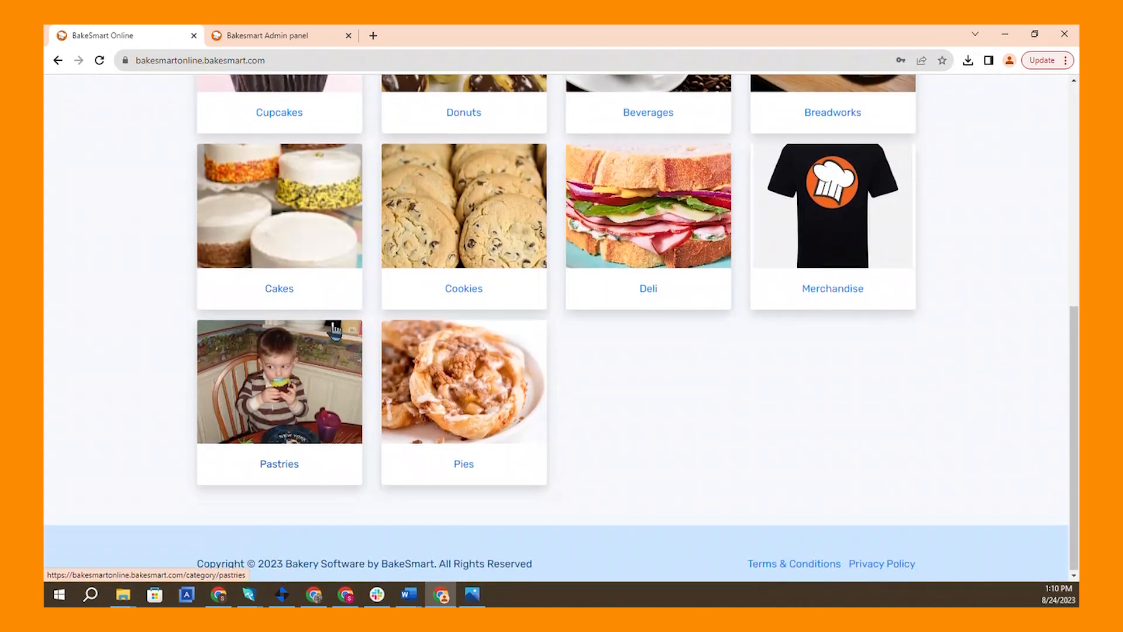
click(278, 112)
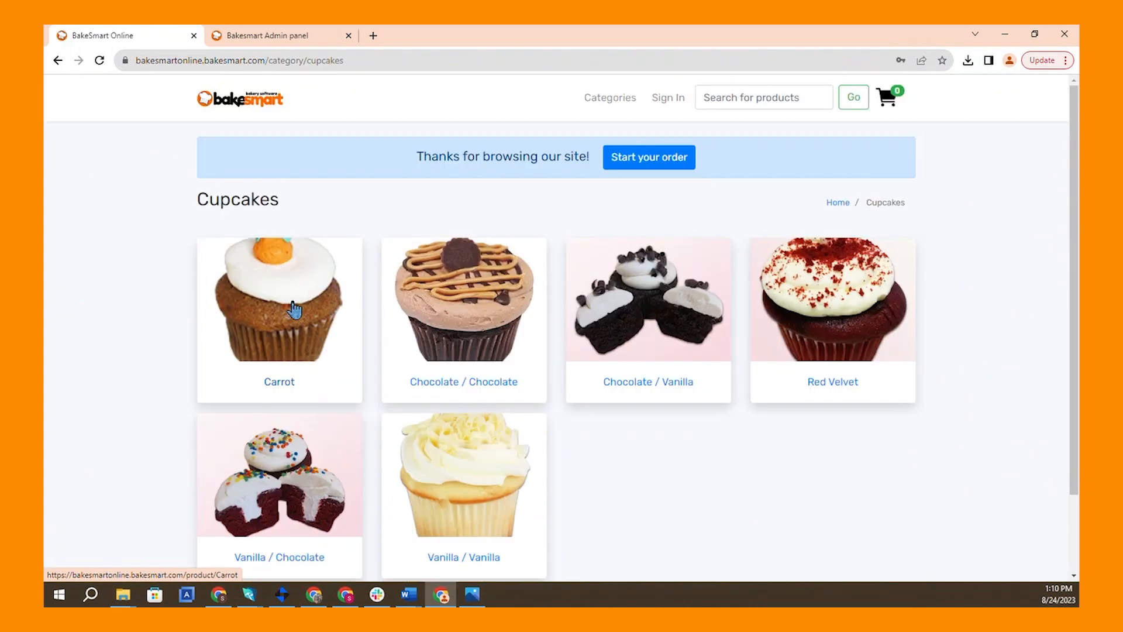
click(464, 307)
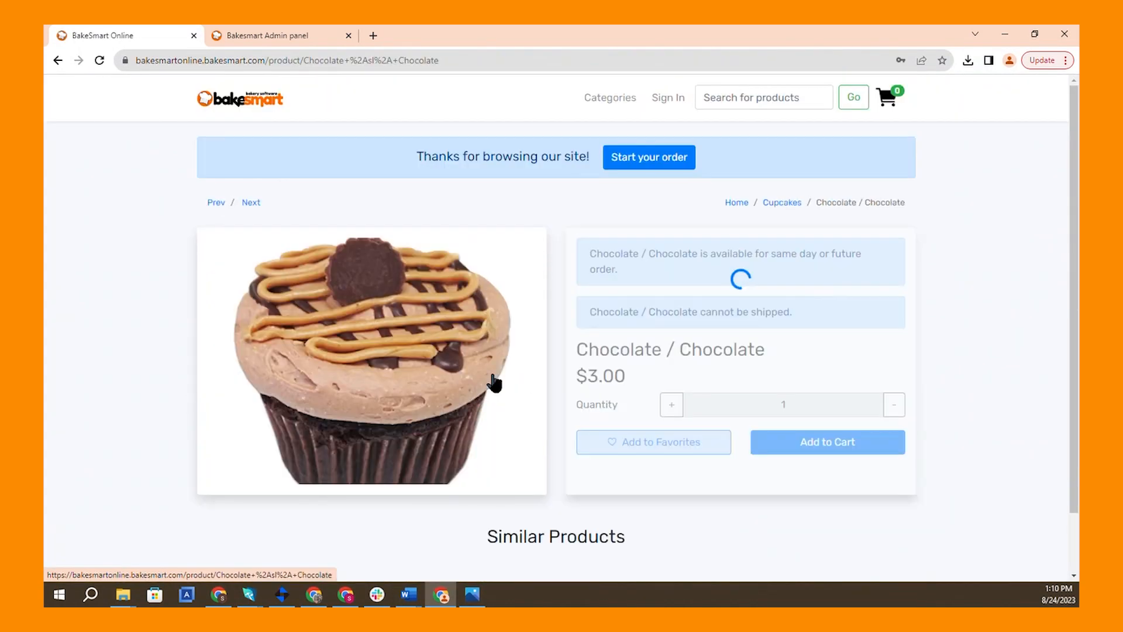
scroll(down, 3)
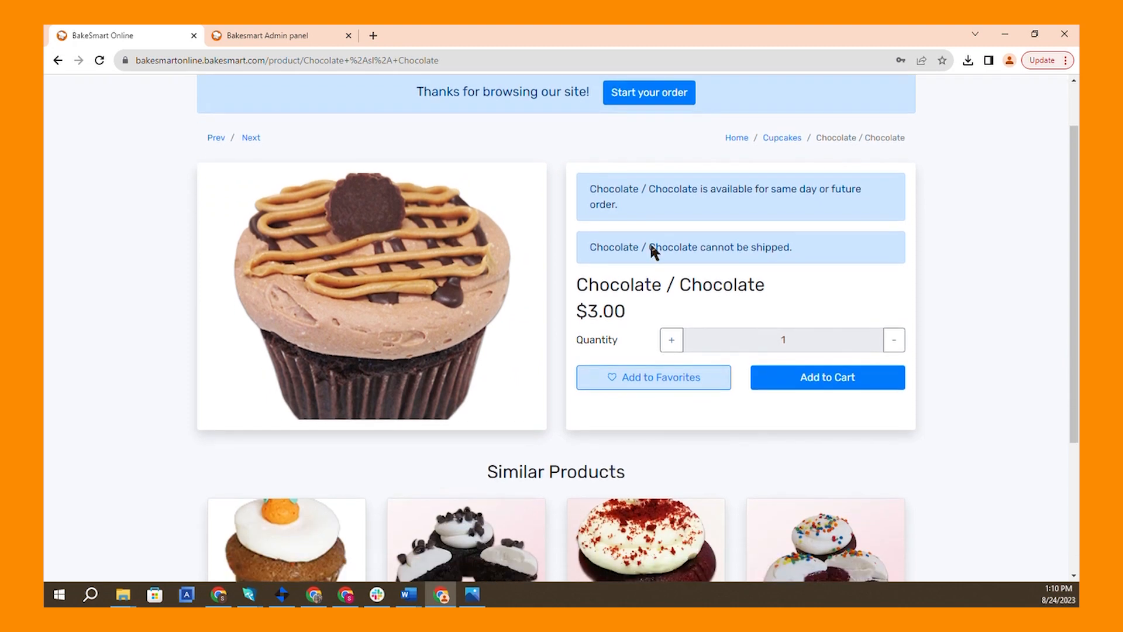
scroll(up, 3)
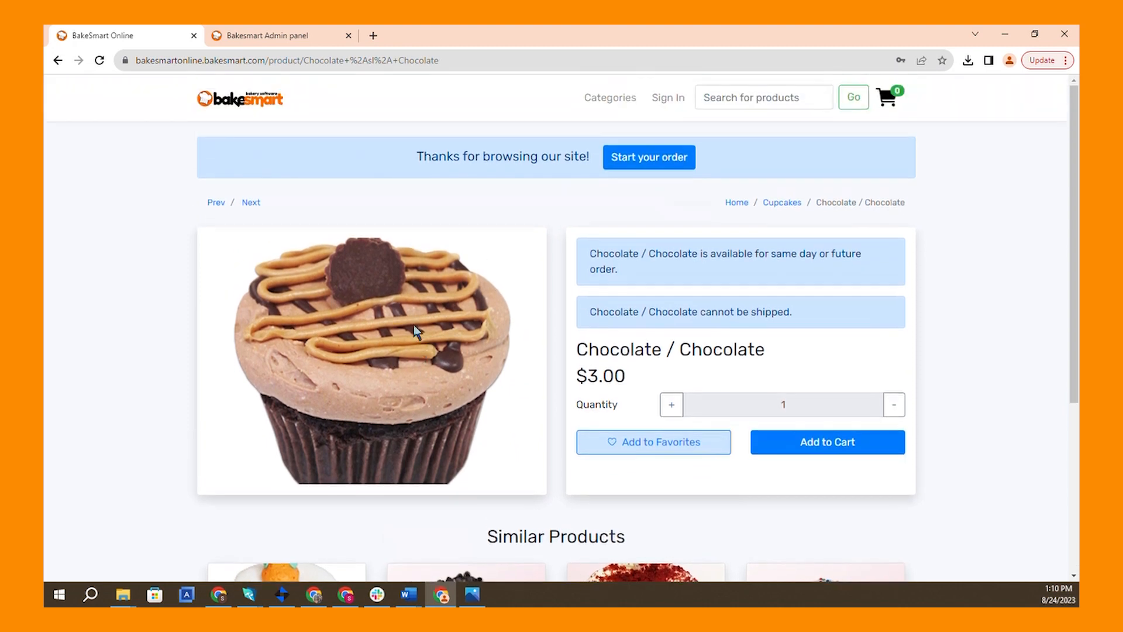
click(254, 61)
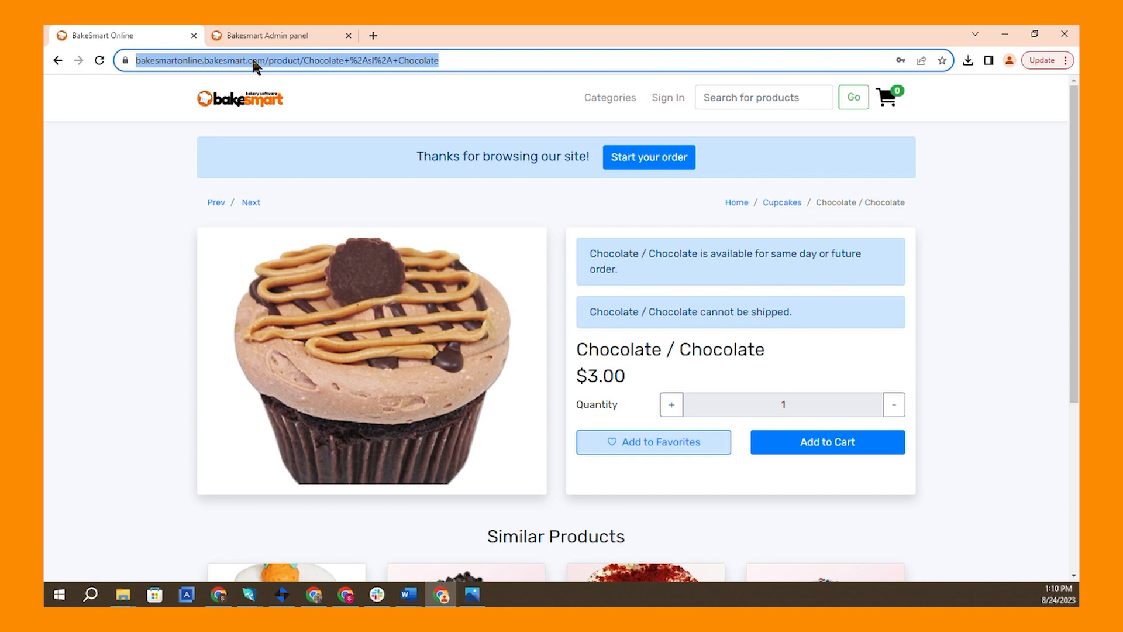
mouse_move(447, 39)
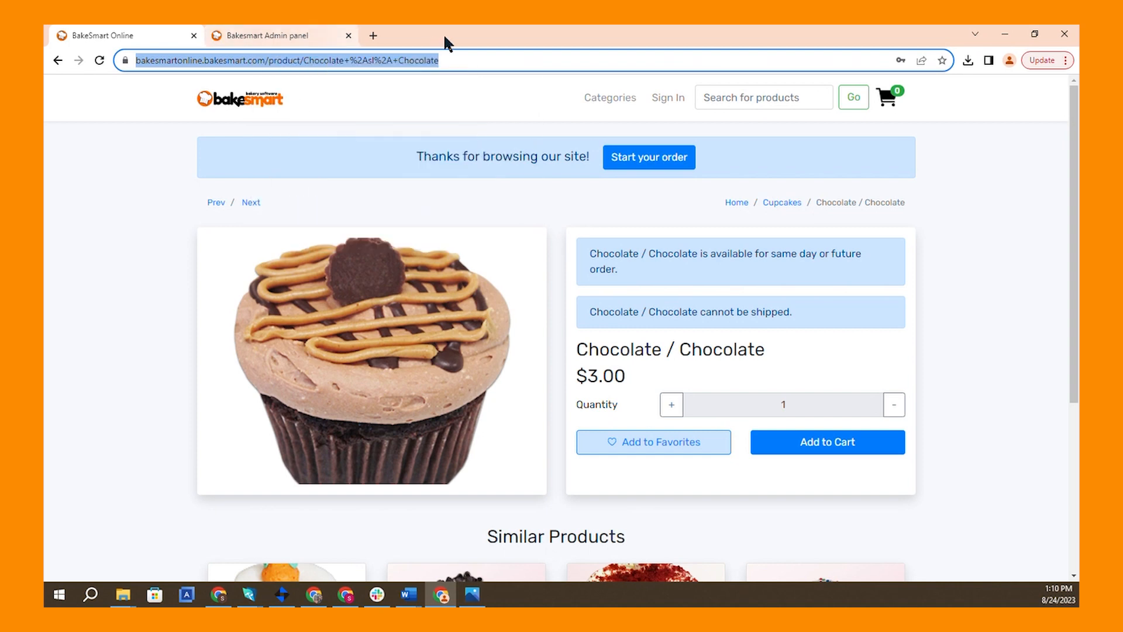
click(278, 35)
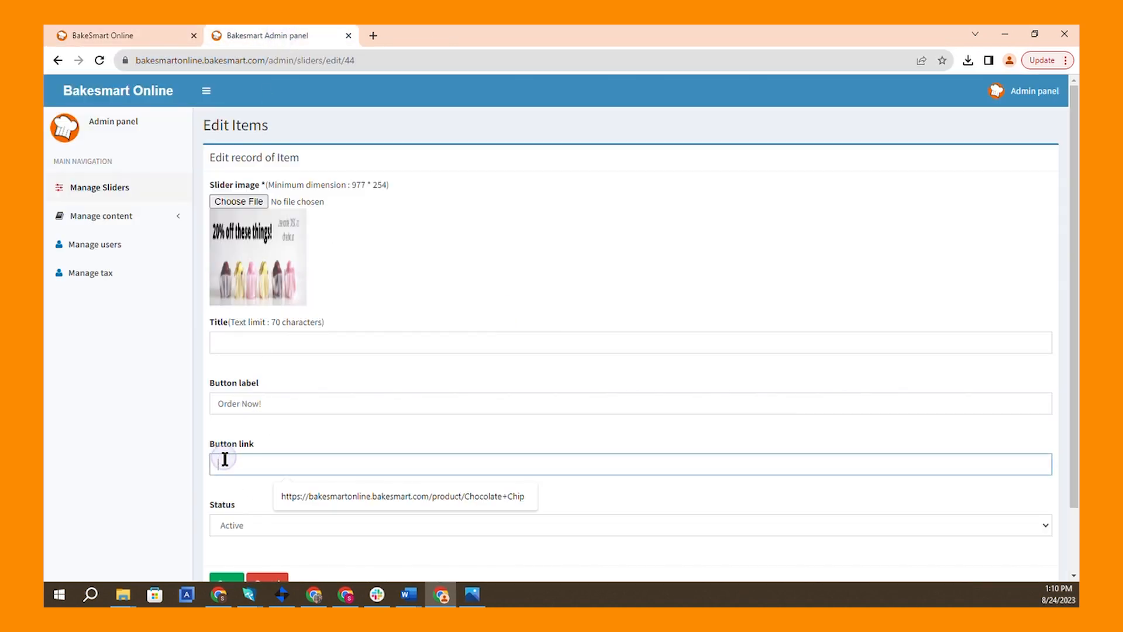
- Paste the Chocolate / Chocolate cupcake URL as the button link and save the slider
text(https://bakesmartonline.bakesmart.com/product/Chocolate+%2Asl%2A+Chocolate)
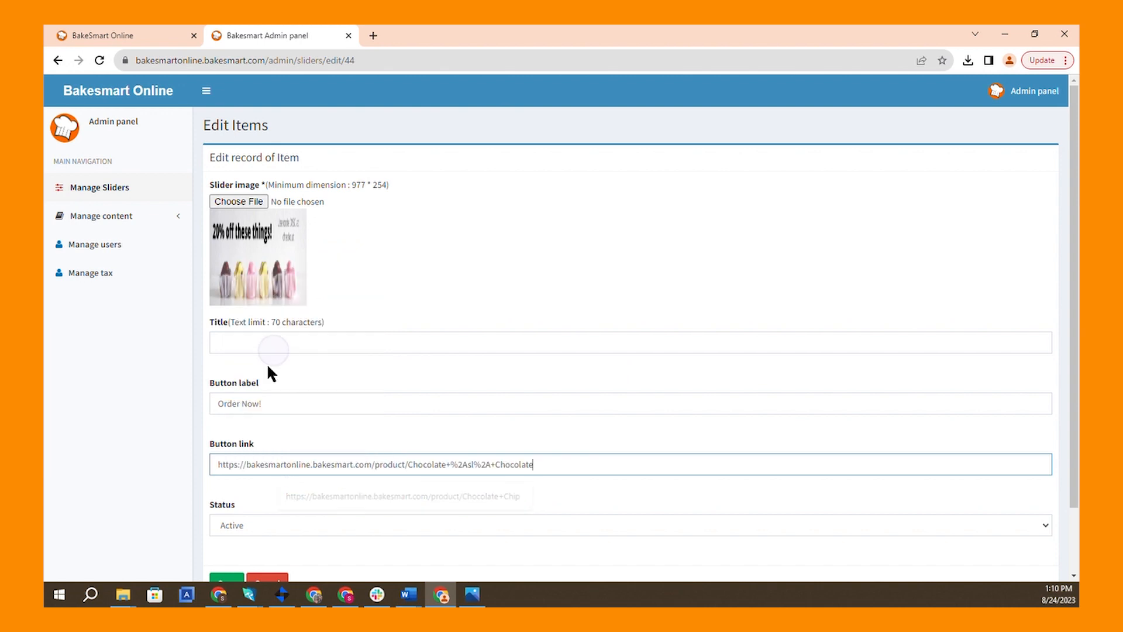
mouse_move(213, 423)
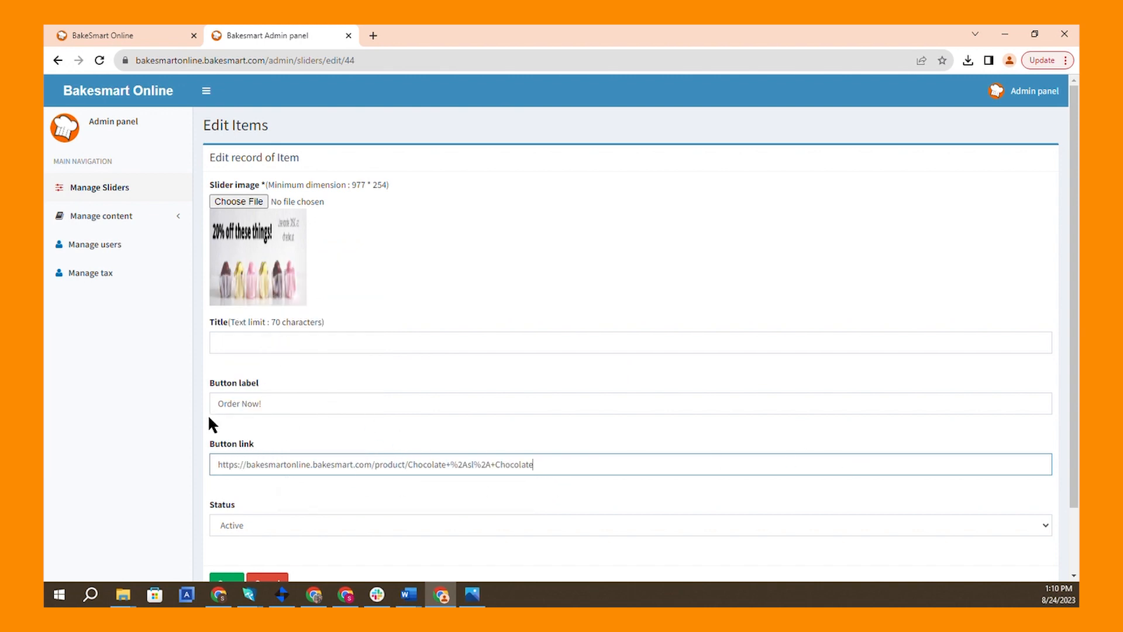
scroll(down, 3)
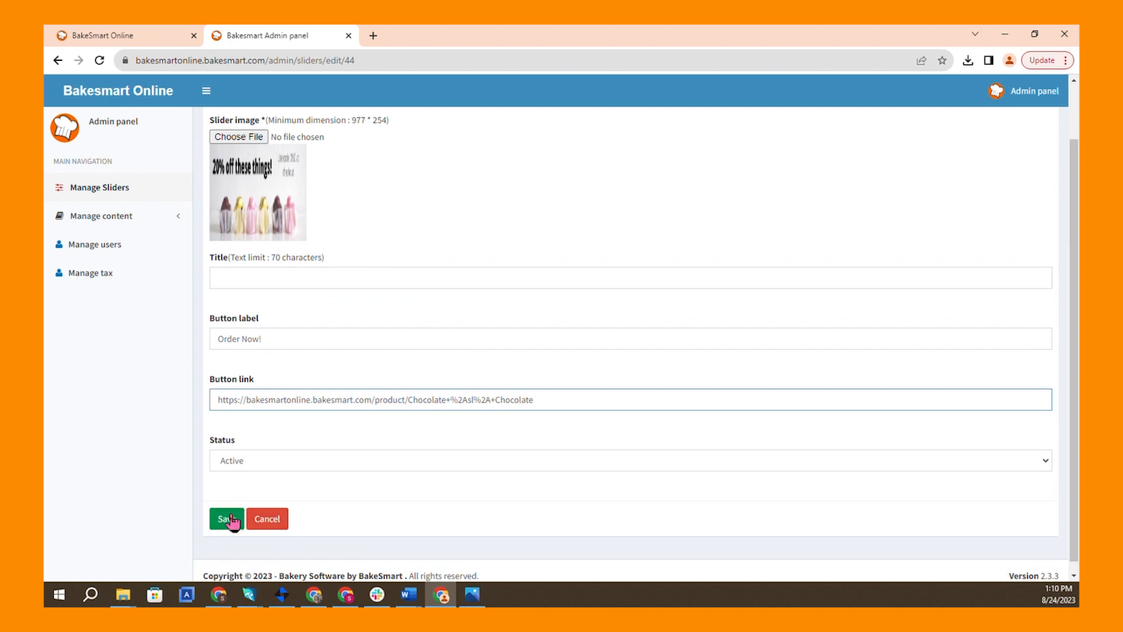
mouse_move(407, 233)
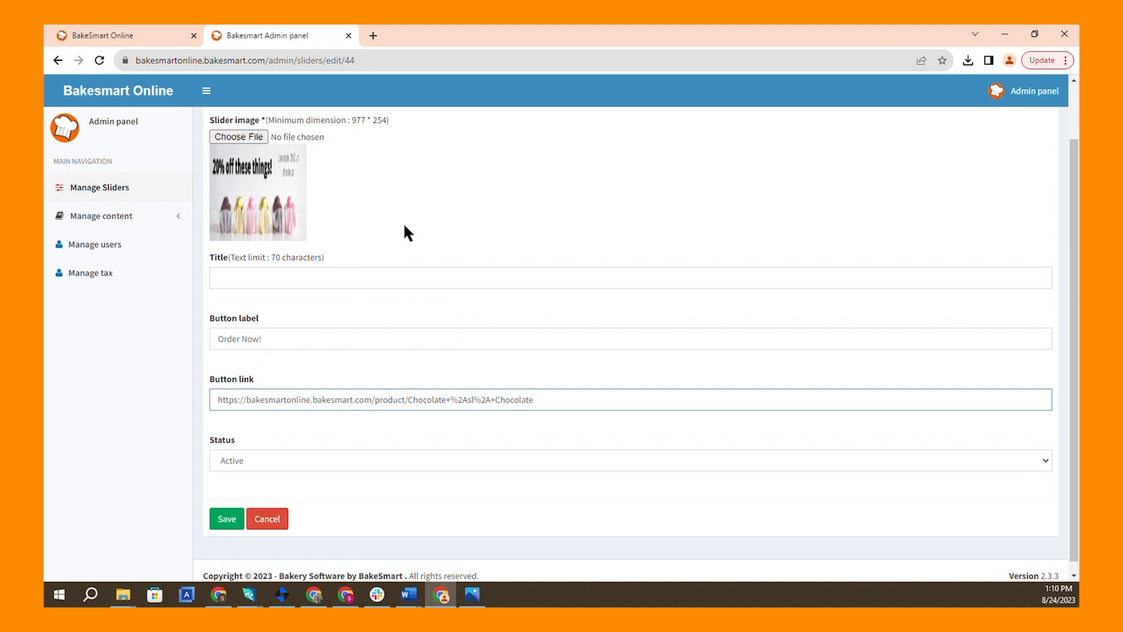
click(107, 35)
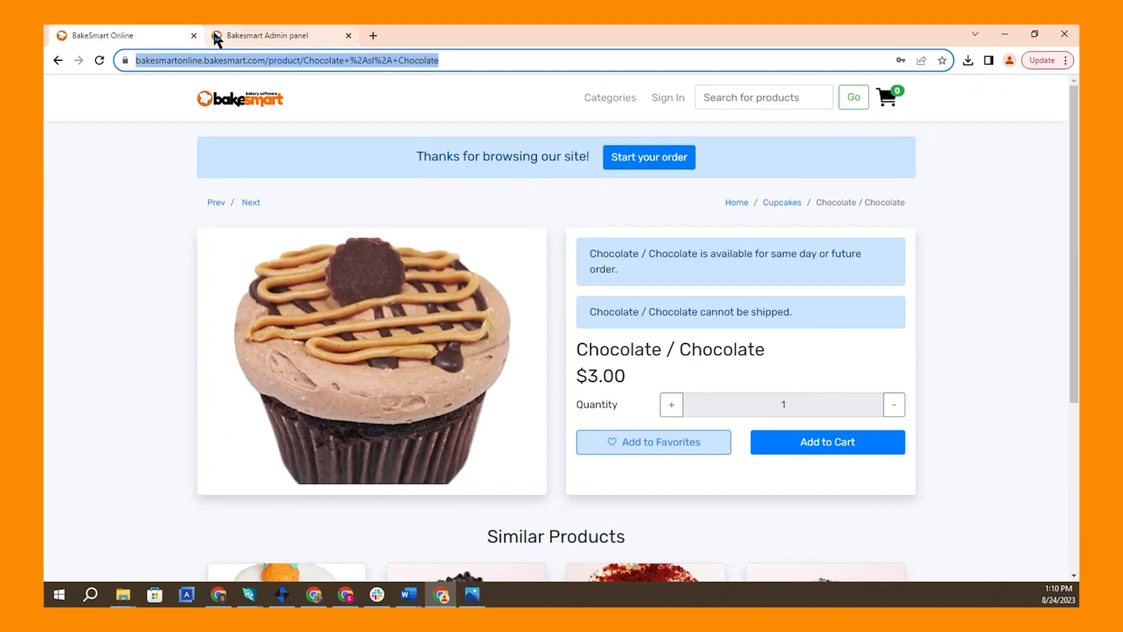
click(227, 519)
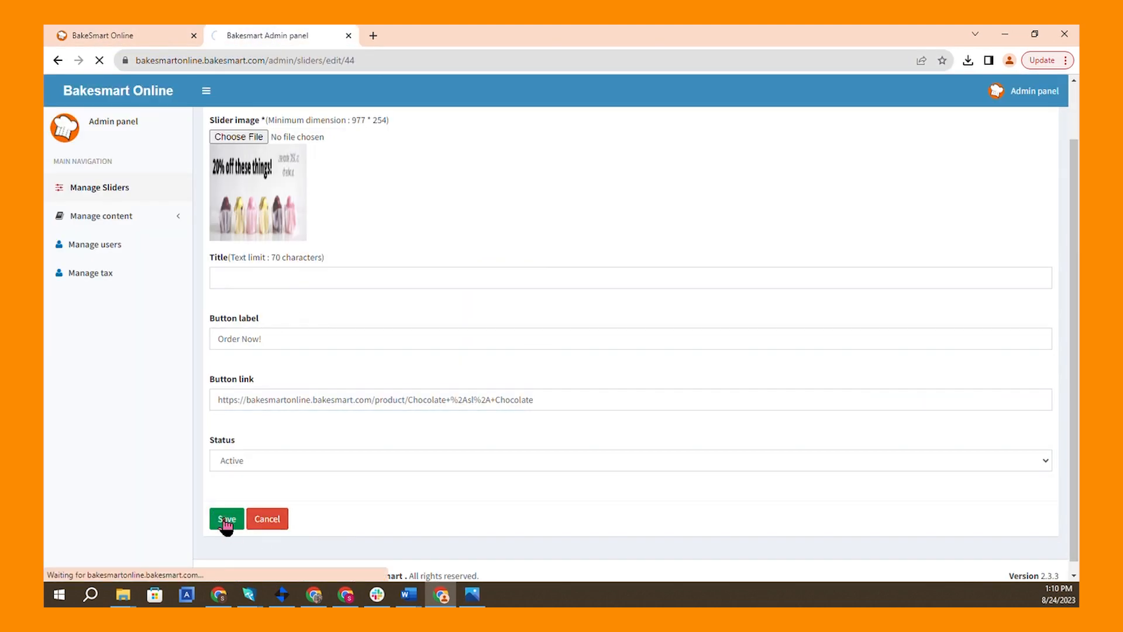
- Save the slider record and confirm the 'updated successfully' message on Manage Slider
click(227, 519)
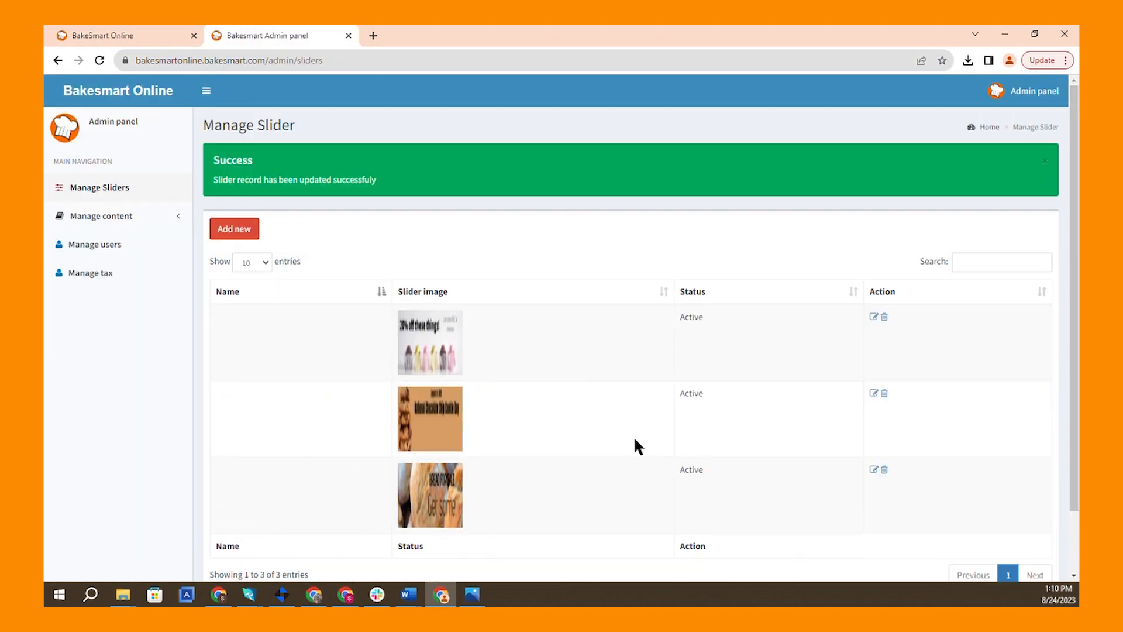
mouse_move(229, 182)
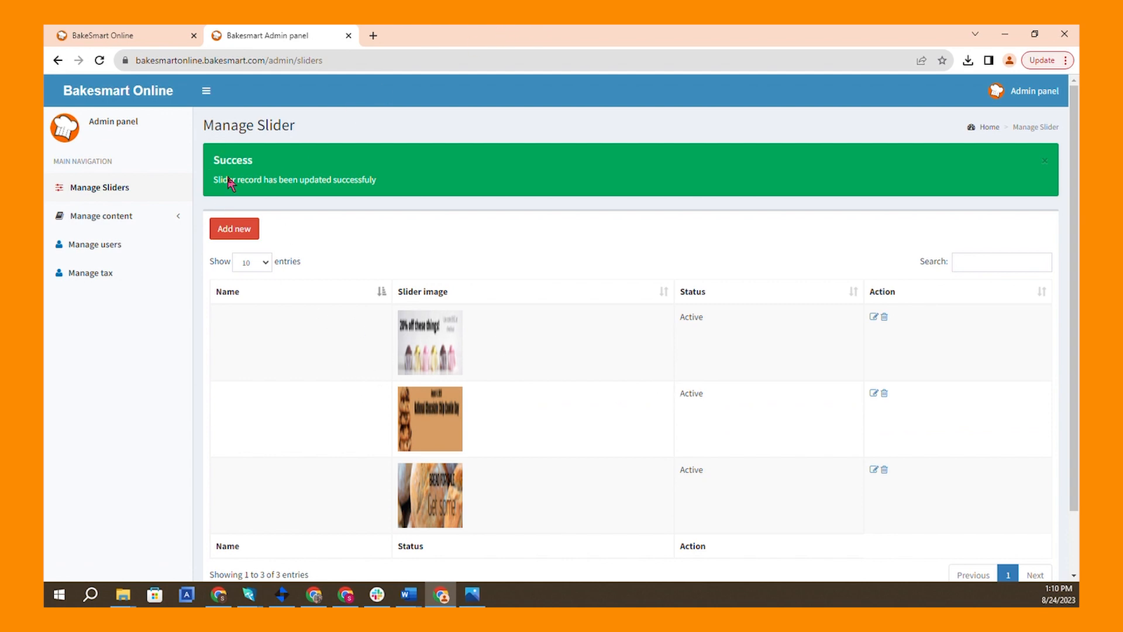
scroll(down, 3)
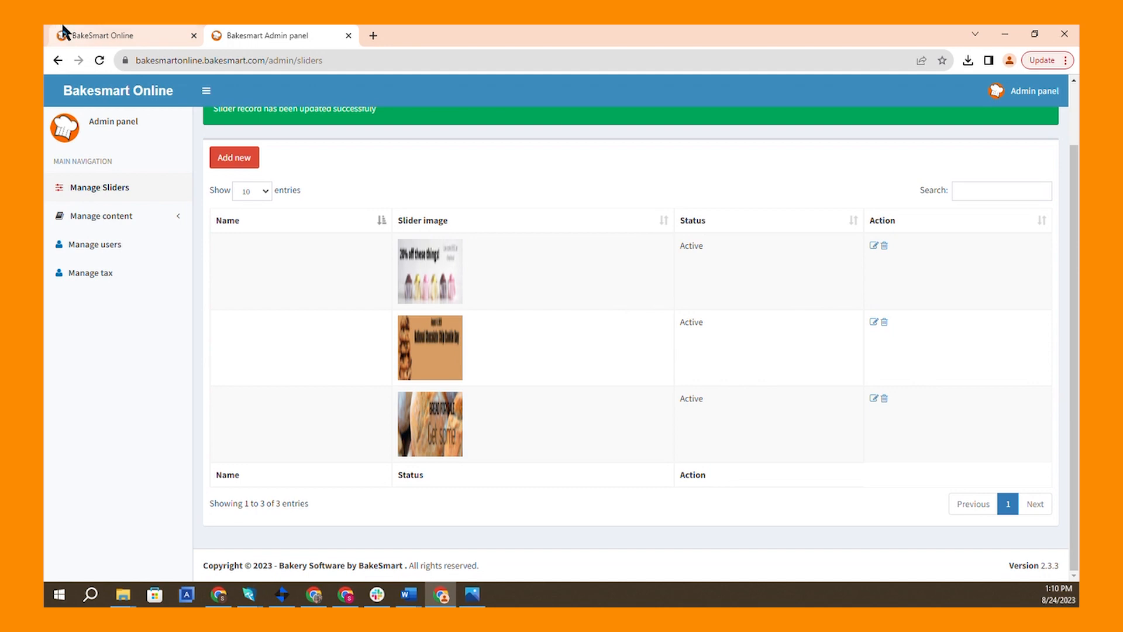
- Check the storefront home carousel shows the 20% off banner's Order Now! button and advance to the cookie banner
click(103, 35)
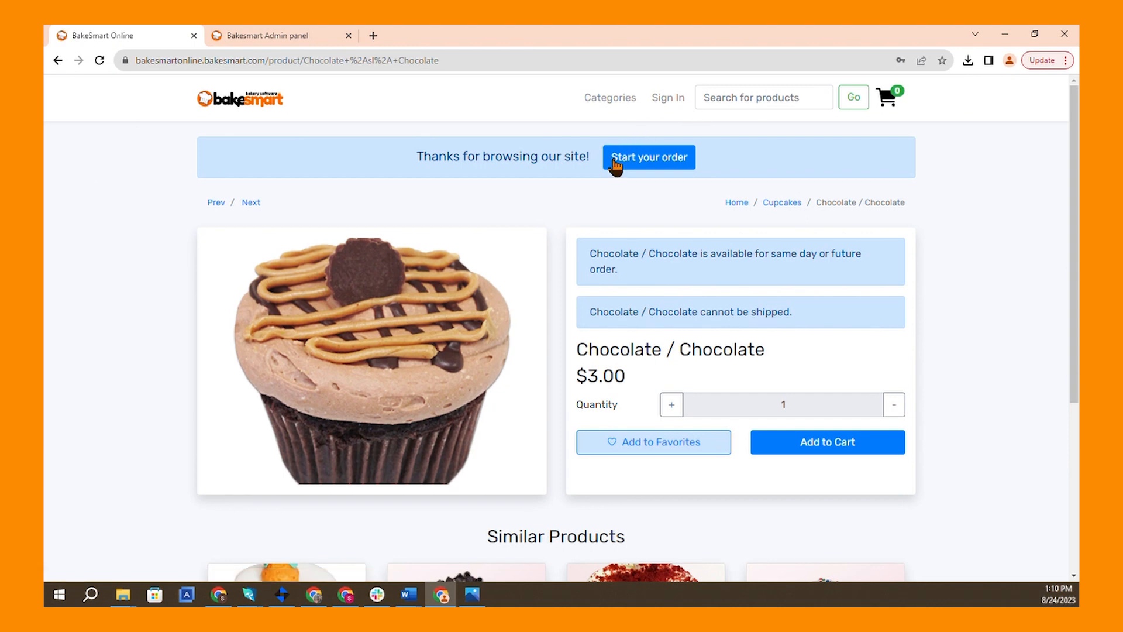
mouse_move(229, 114)
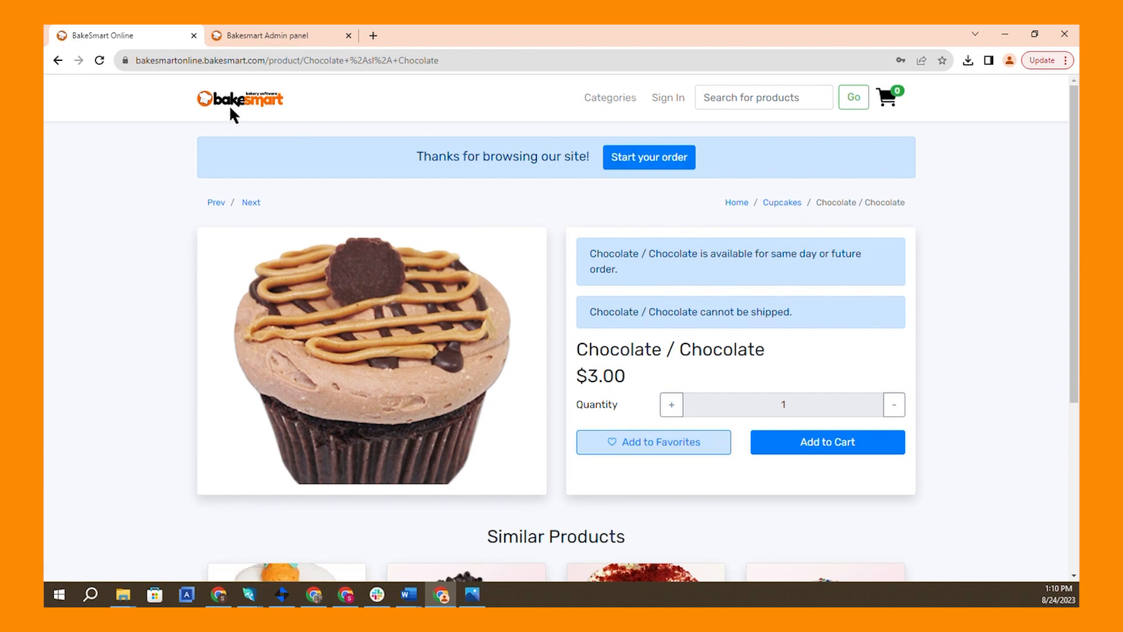
click(236, 101)
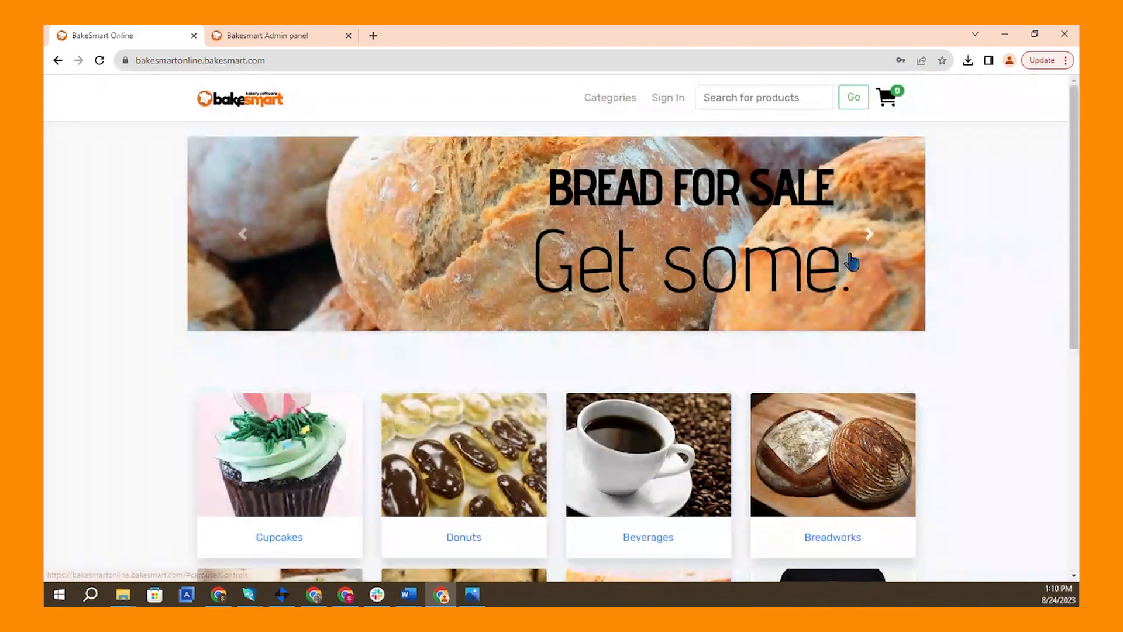
click(867, 234)
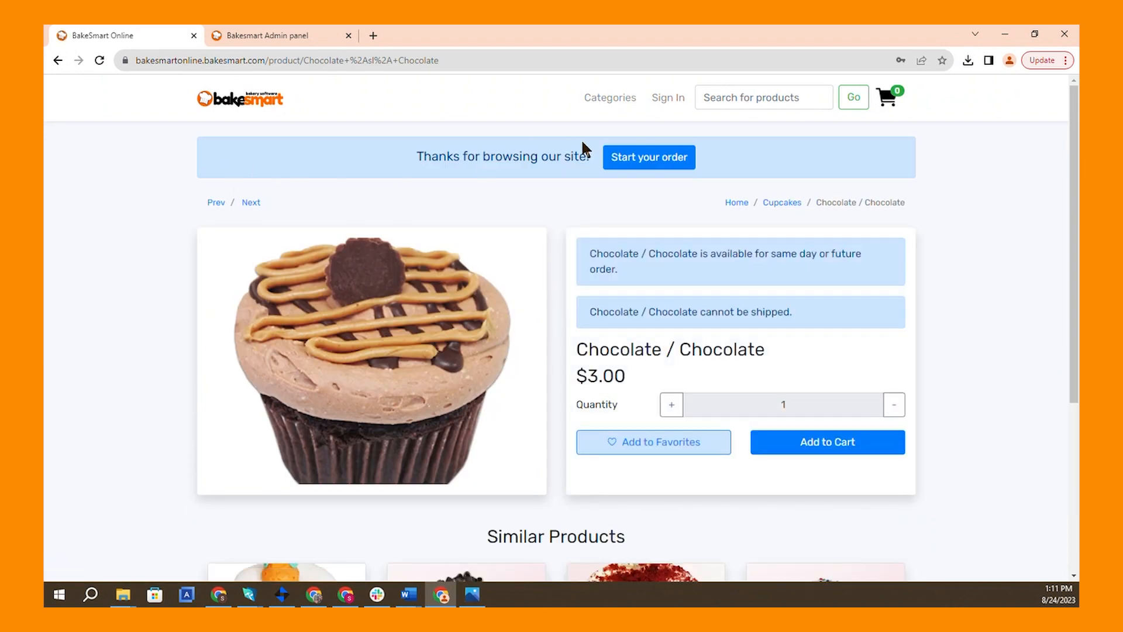
click(240, 98)
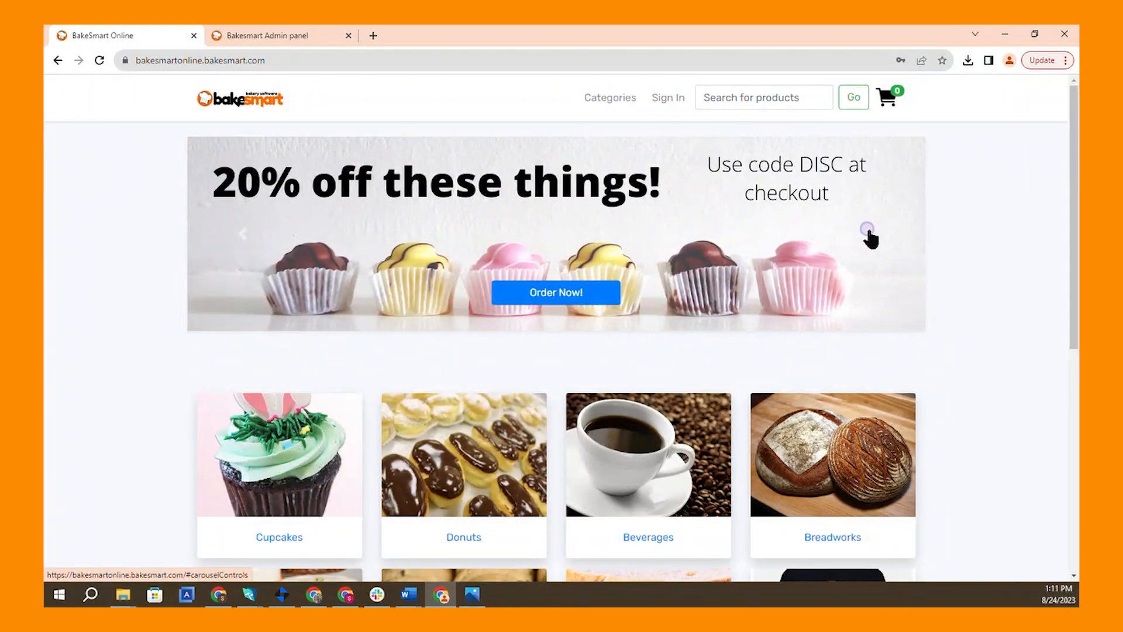
click(868, 236)
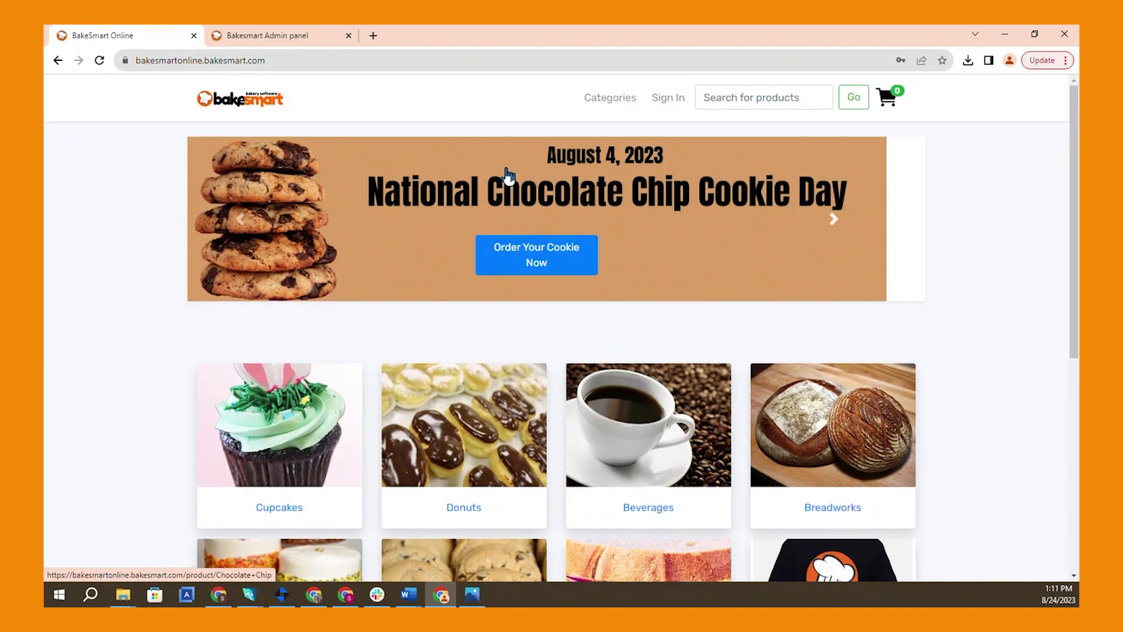